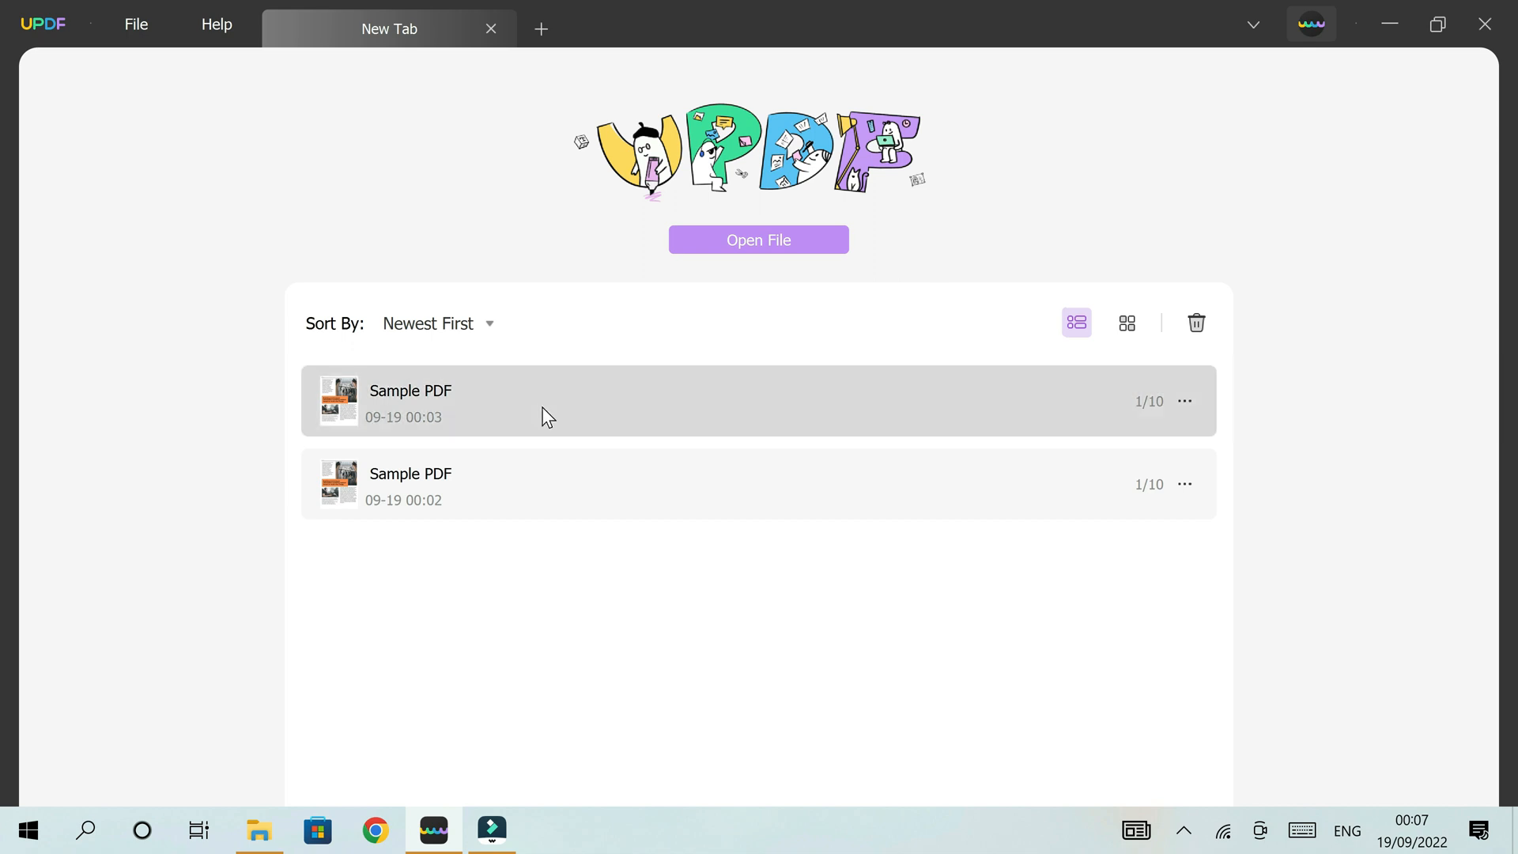
Step: Open the most recent Sample PDF from the UPDF home screen
double_click(410, 400)
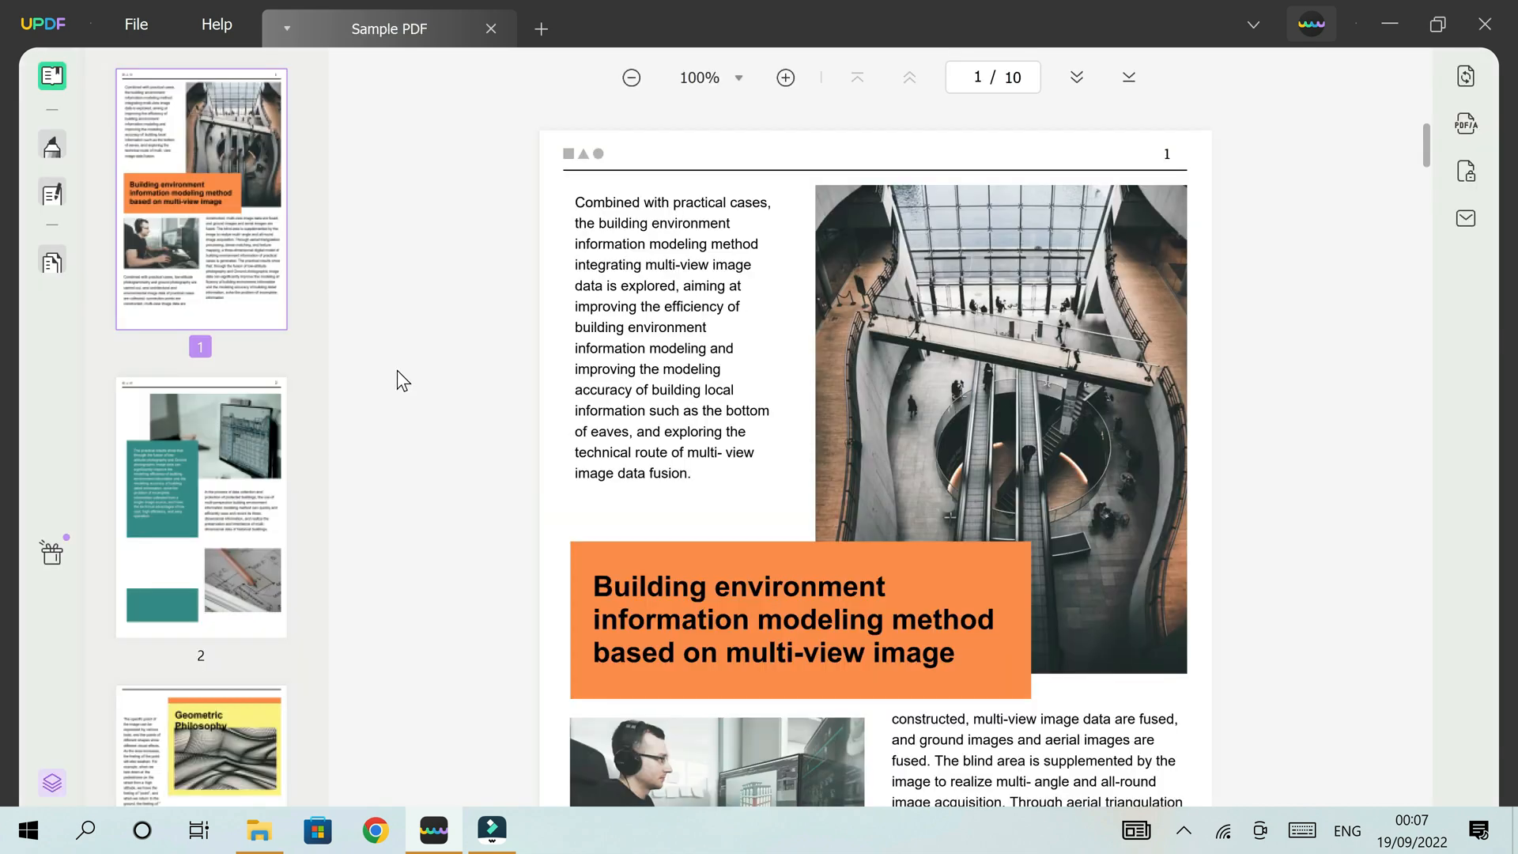
mouse_move(372, 167)
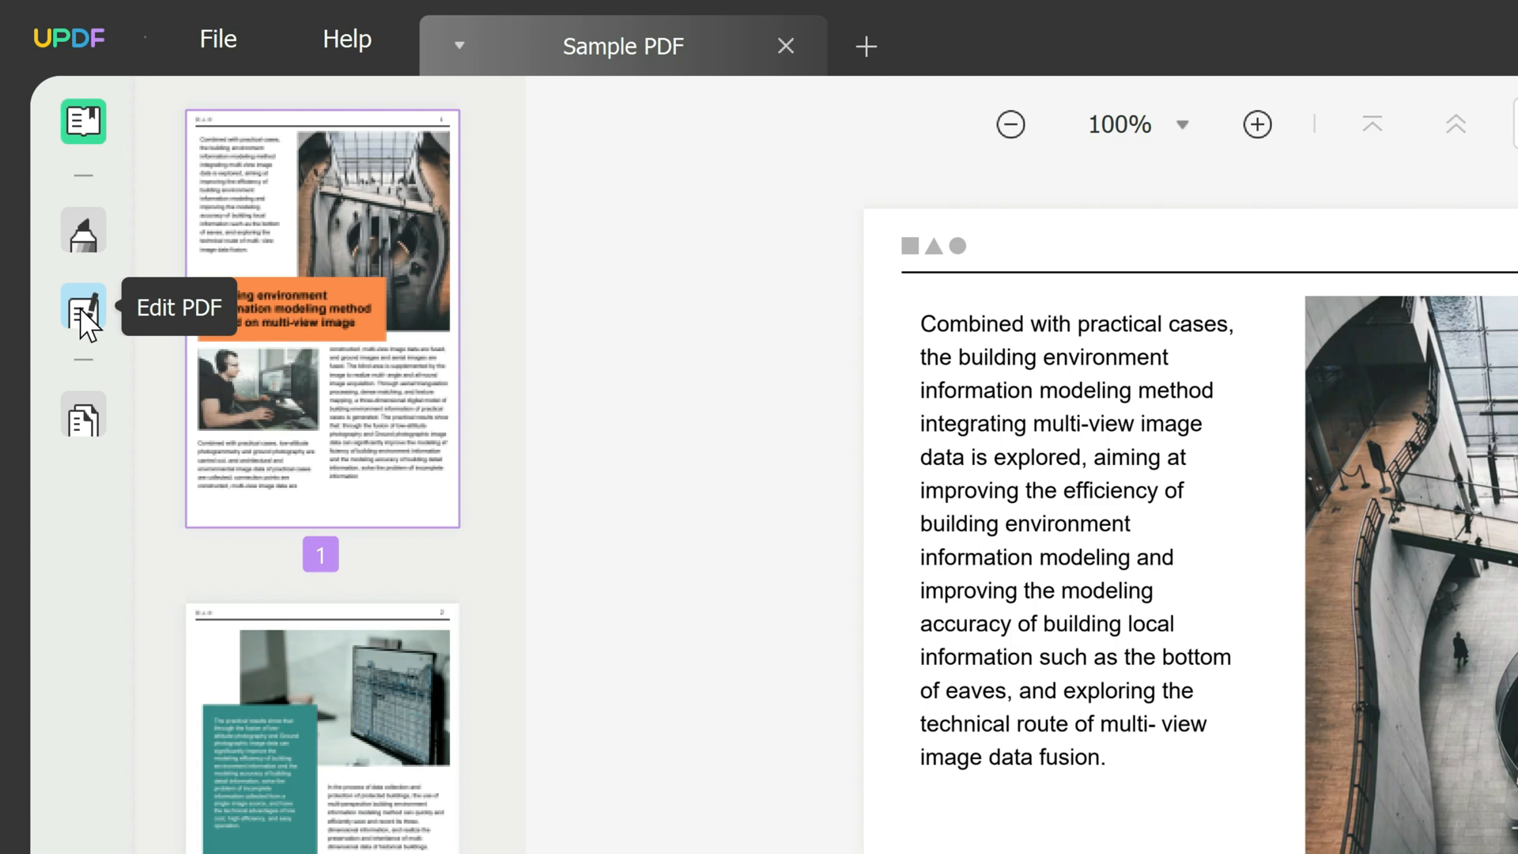
Step: Turn on Edit PDF text mode and select page 1's opening paragraph
left_click(83, 313)
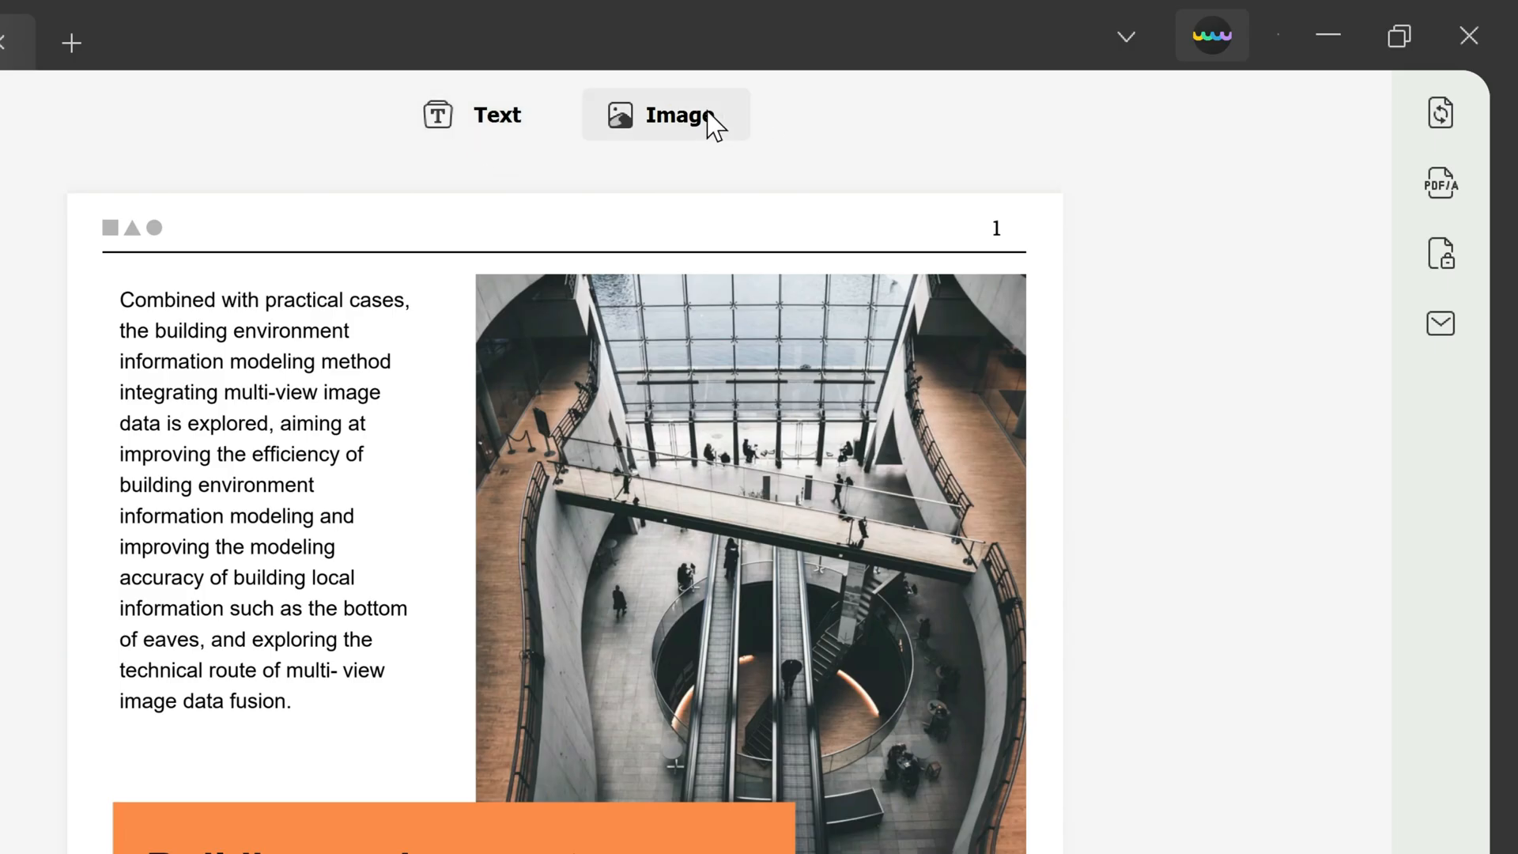
left_click(483, 114)
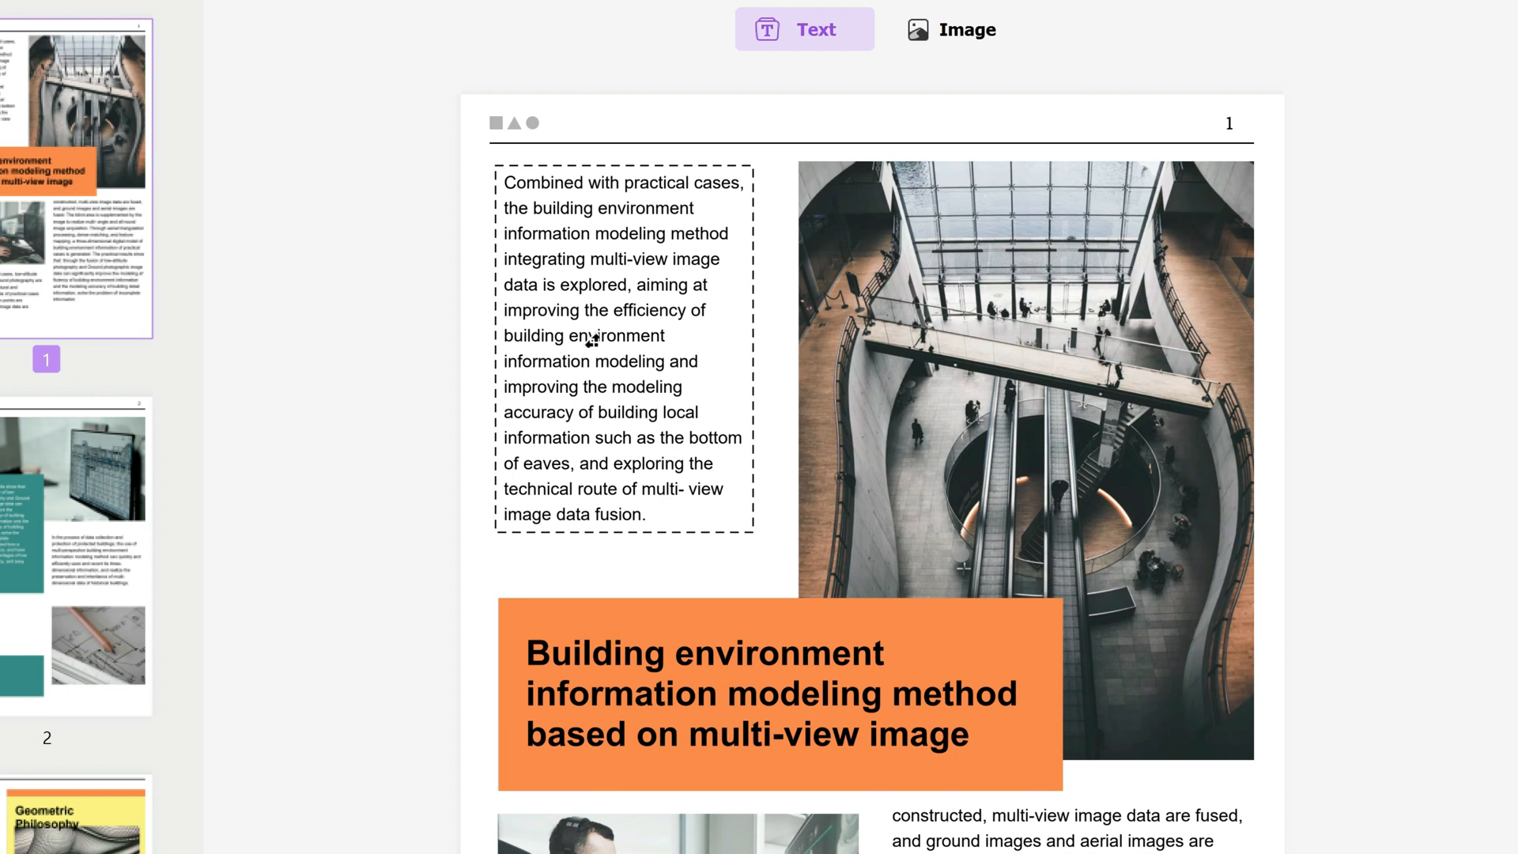
left_click(620, 339)
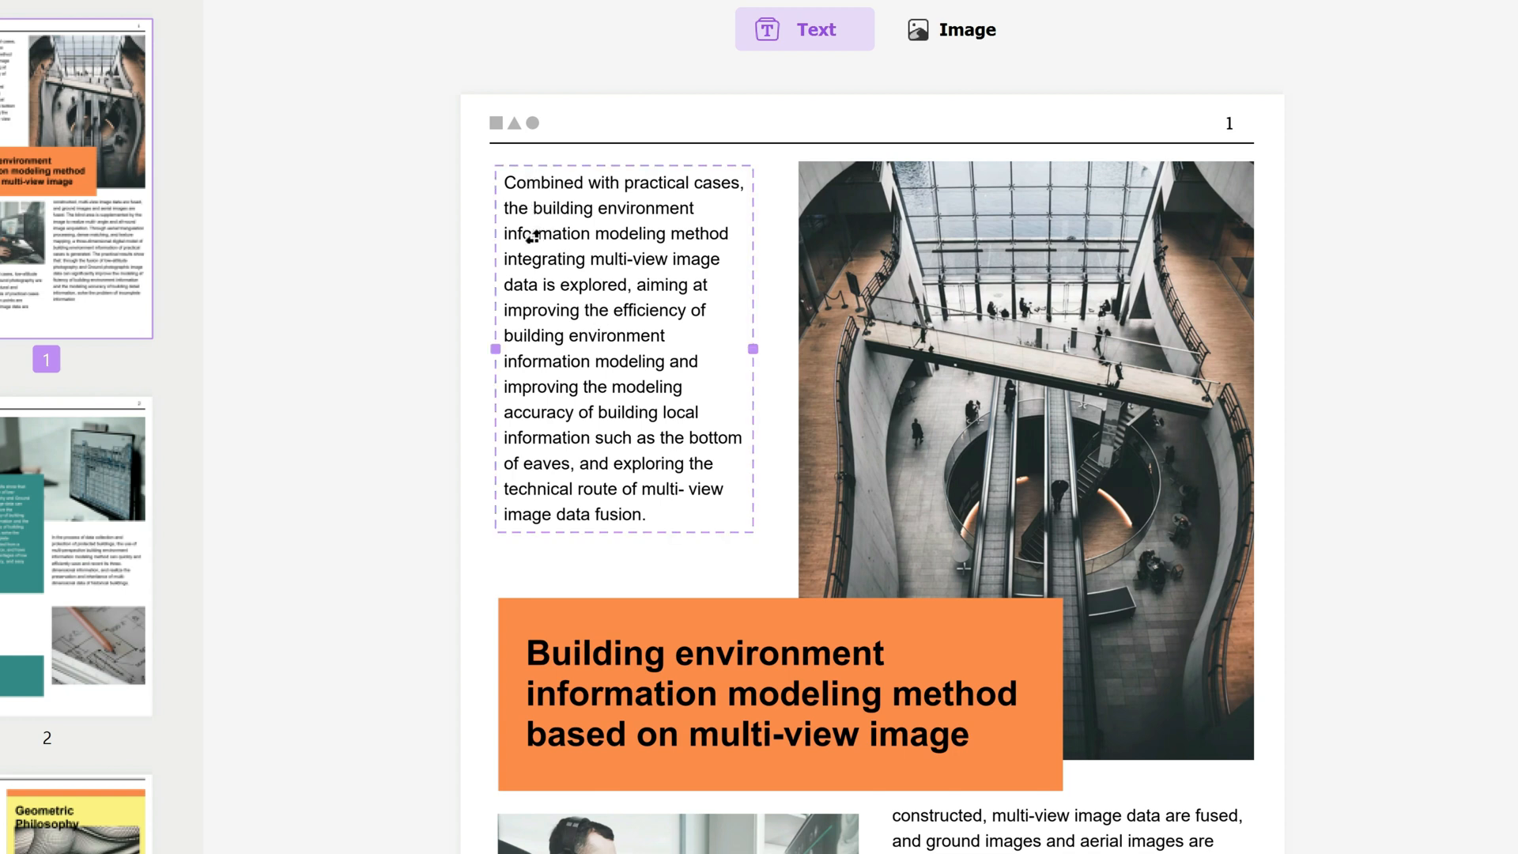
Step: Select the lines from 'information modeling' to 'building environment' and set them to 14 pt Rockwell
left_click(532, 236)
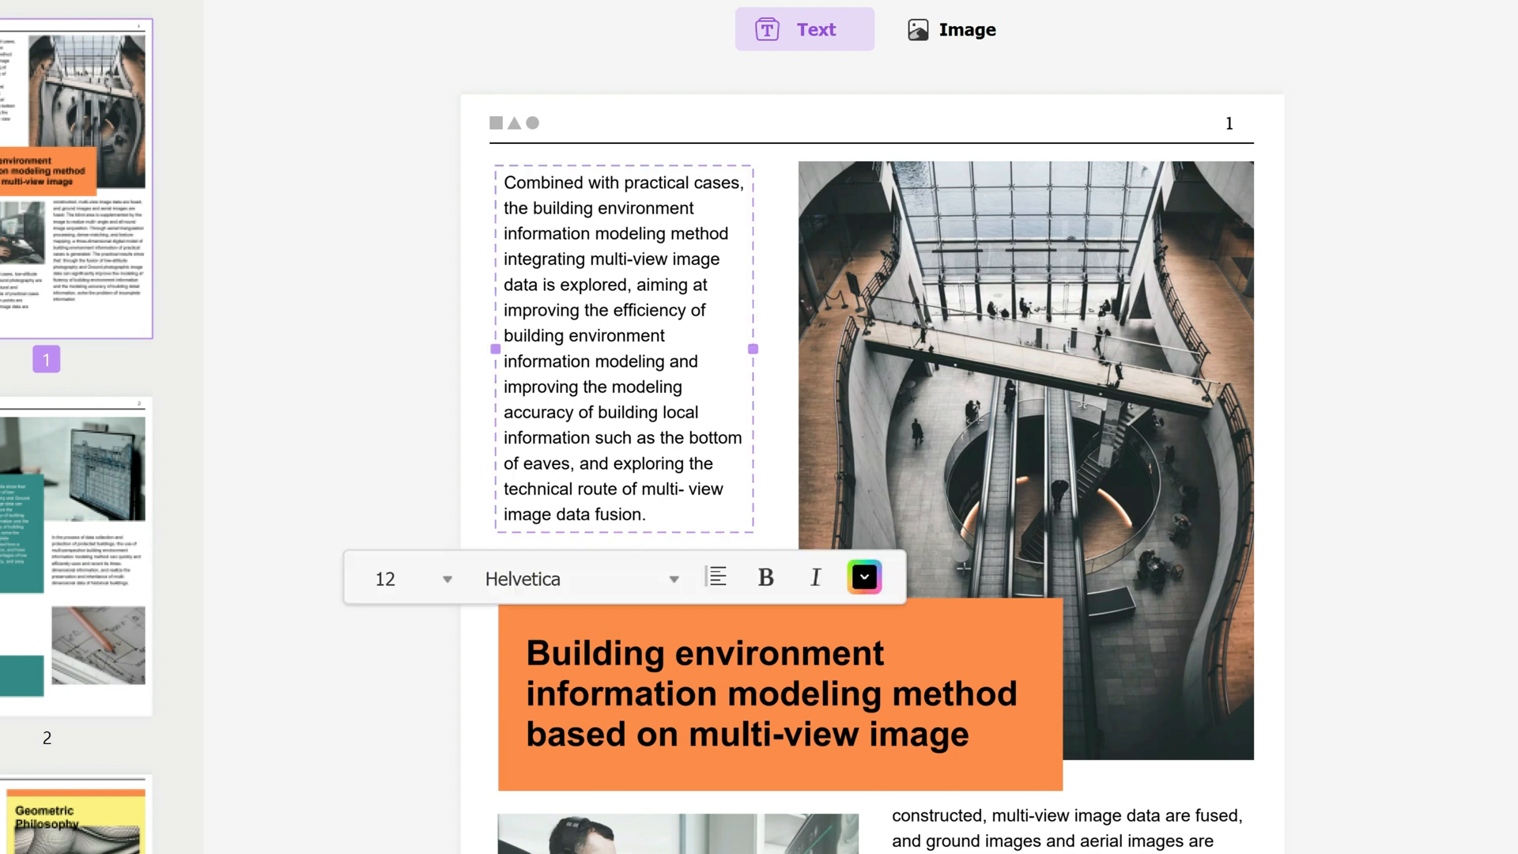
left_click_drag(530, 233, 627, 233)
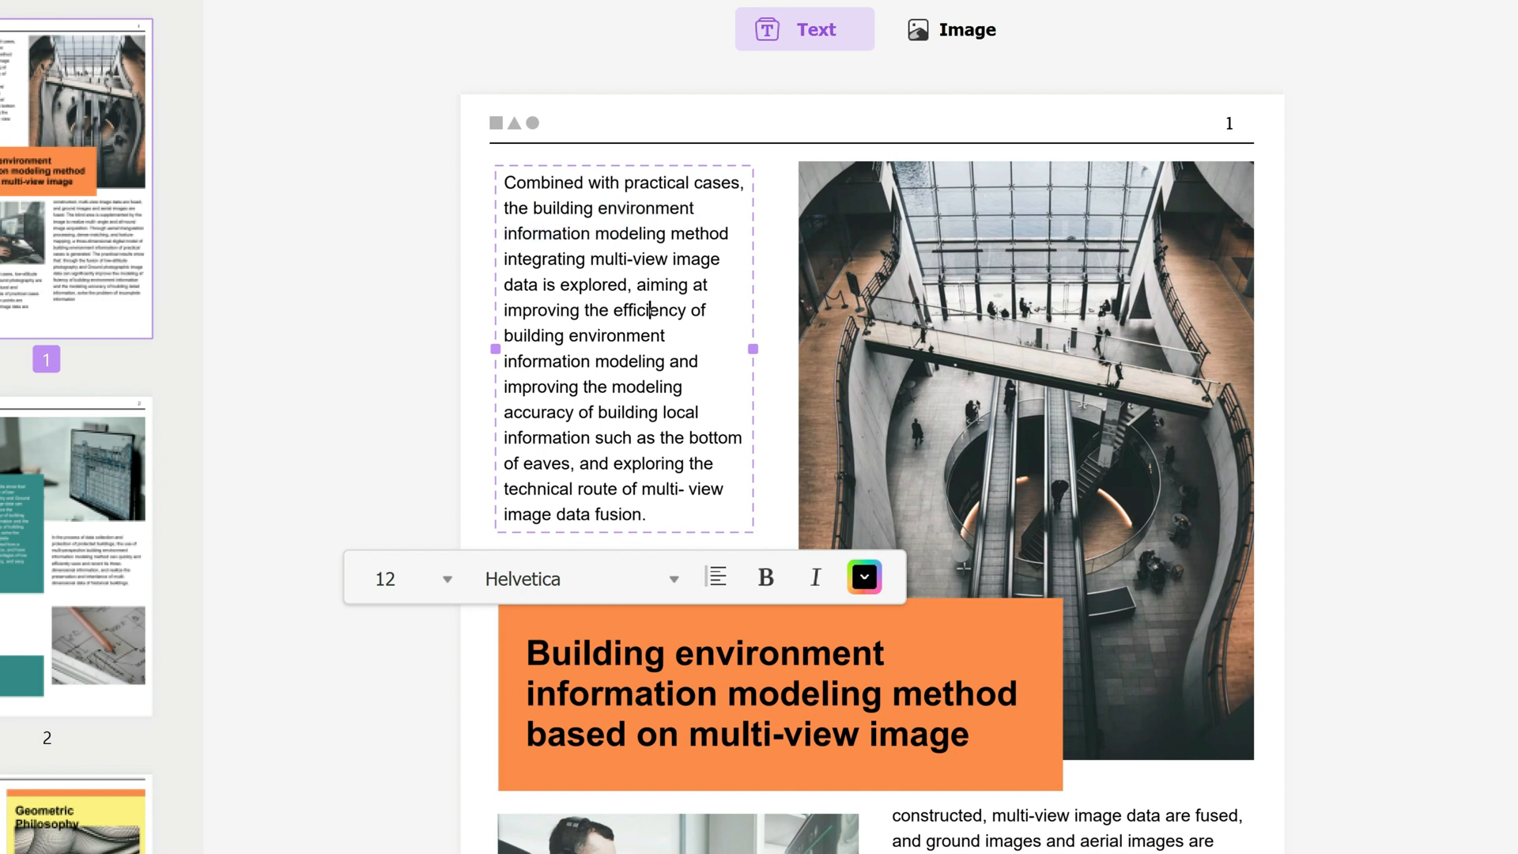
left_click_drag(516, 233, 667, 336)
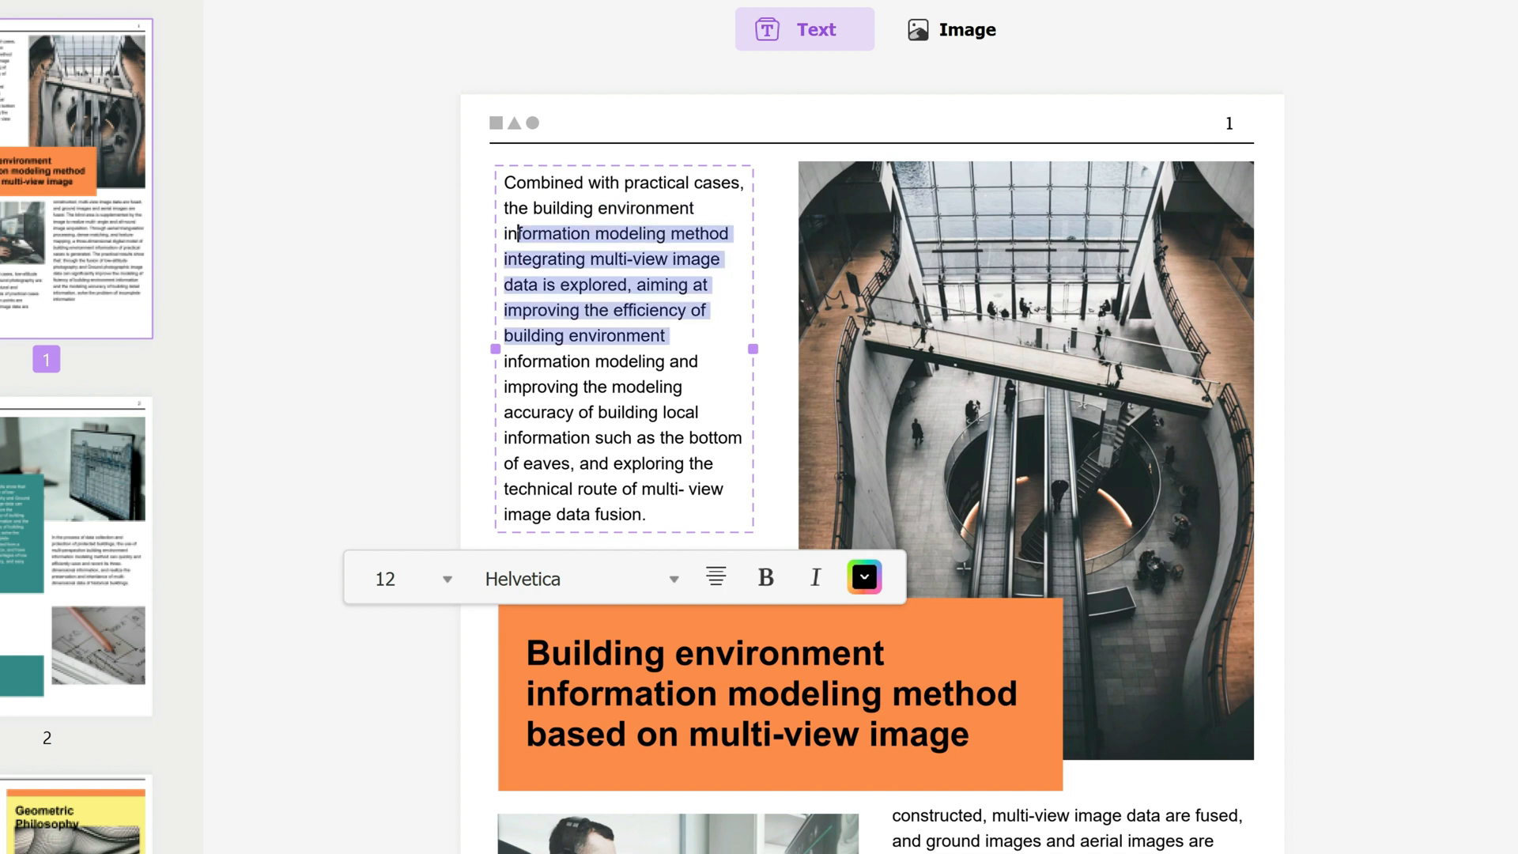
left_click(406, 578)
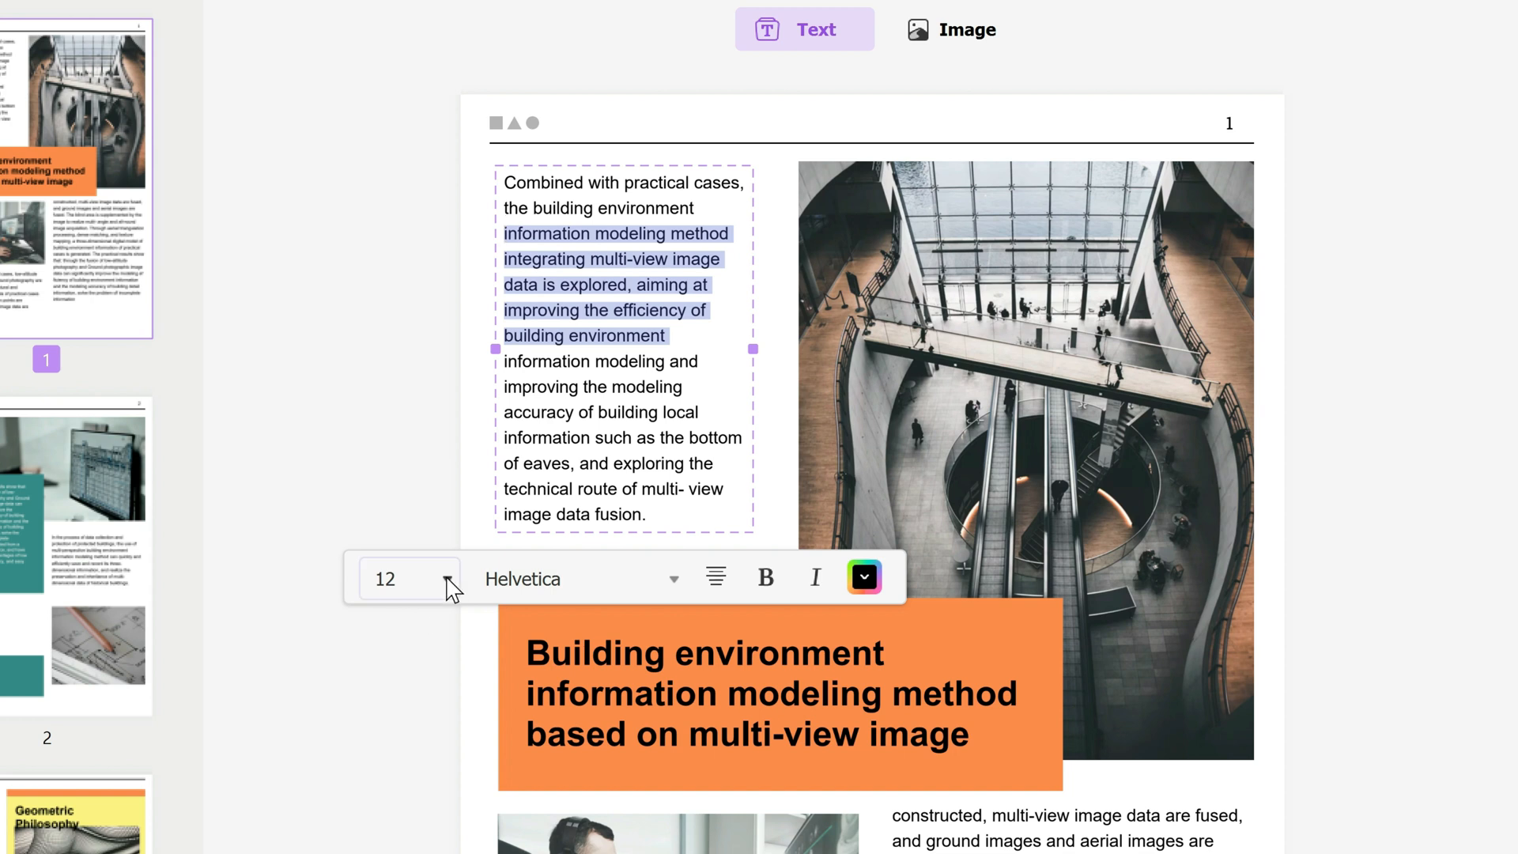
left_click(445, 578)
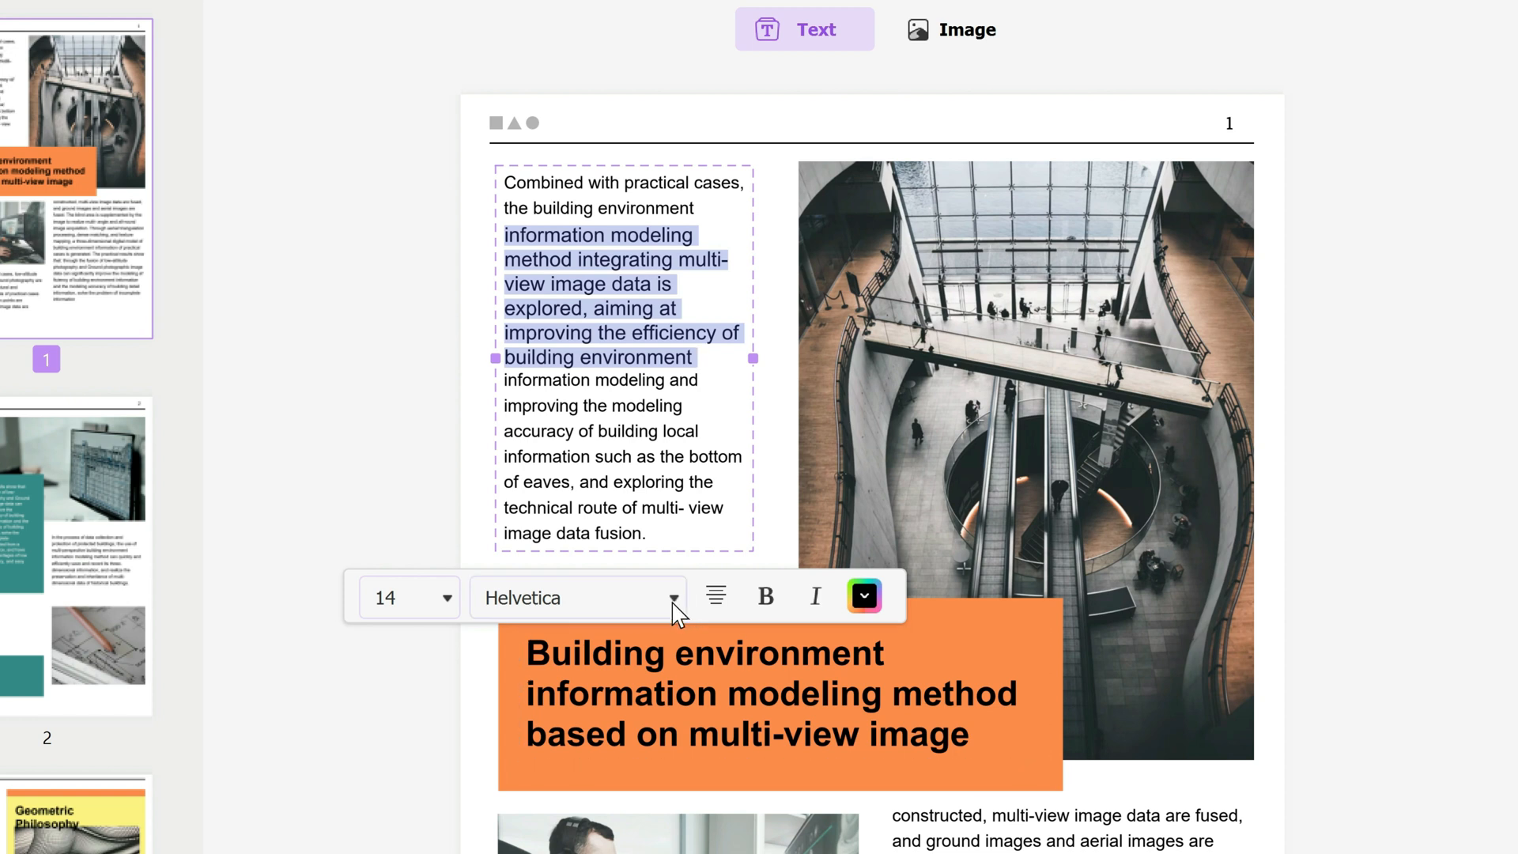
left_click(673, 597)
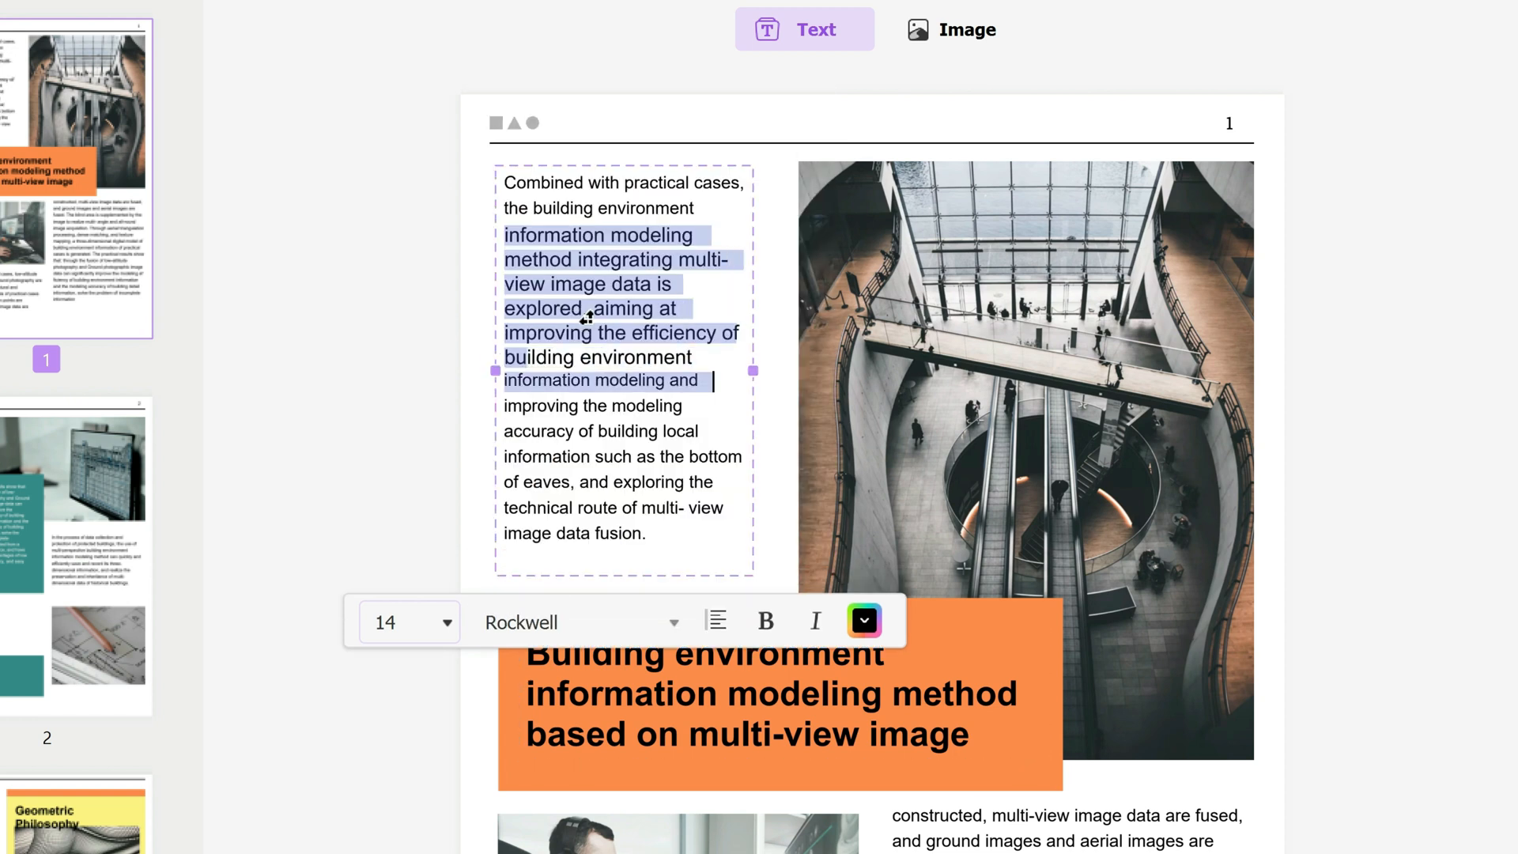
Step: Make those lines bold and italic, centre-align them, and reselect the passage
left_click(764, 622)
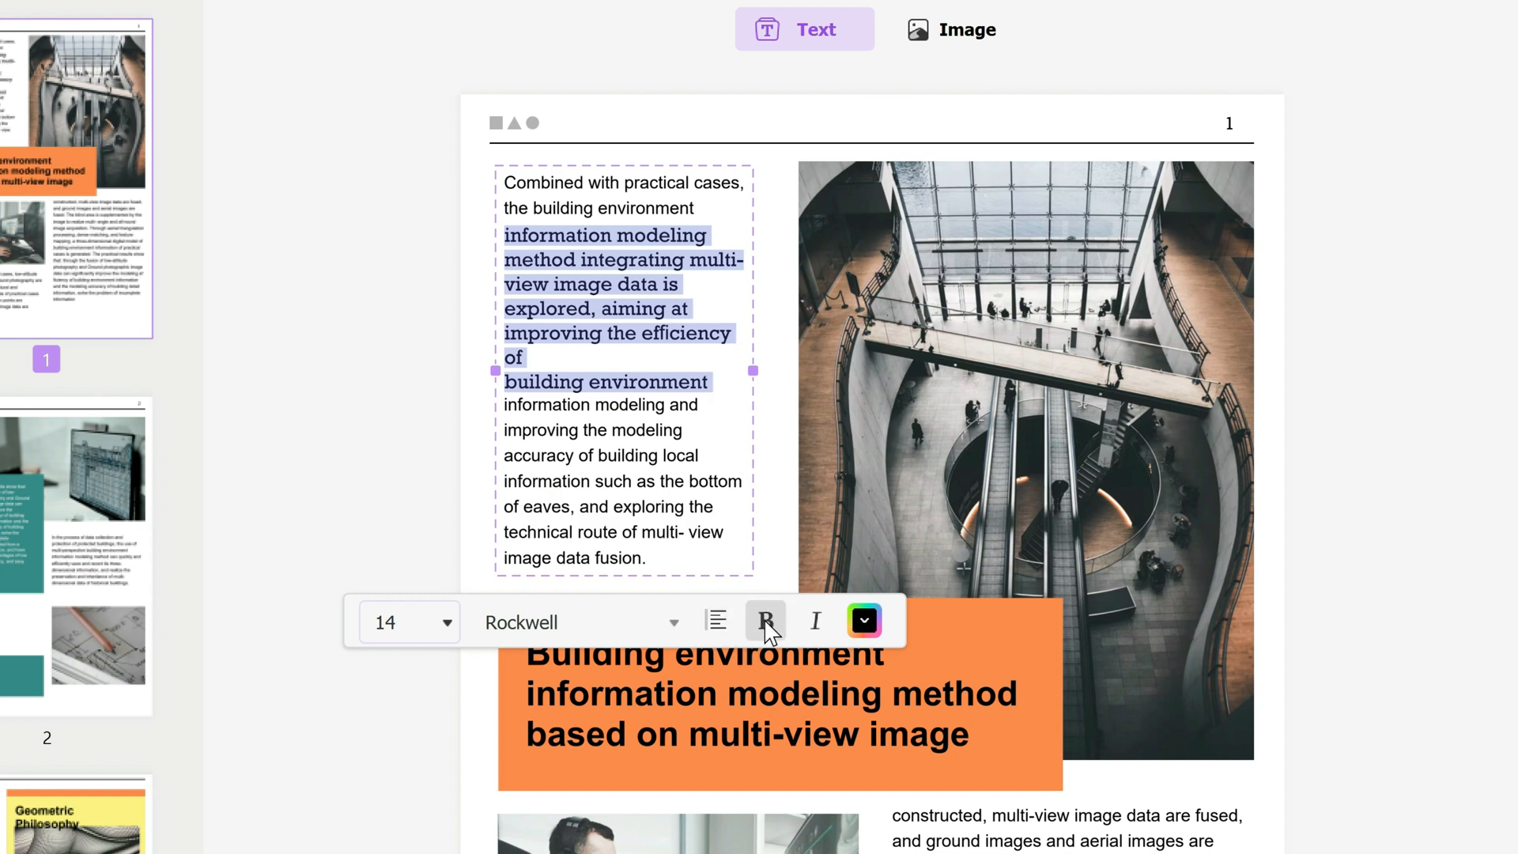
left_click(815, 621)
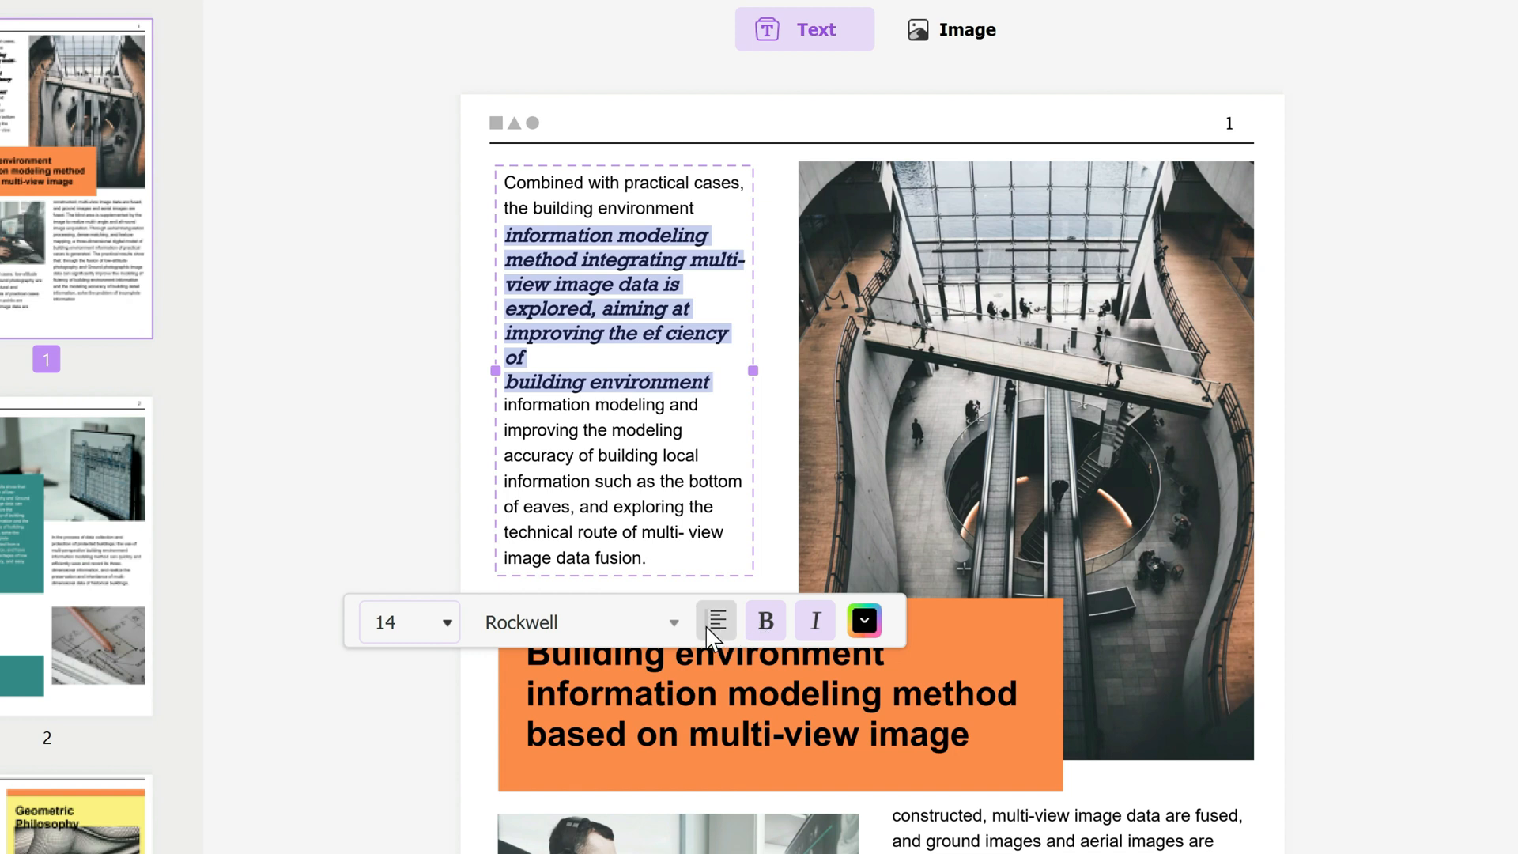
left_click(715, 621)
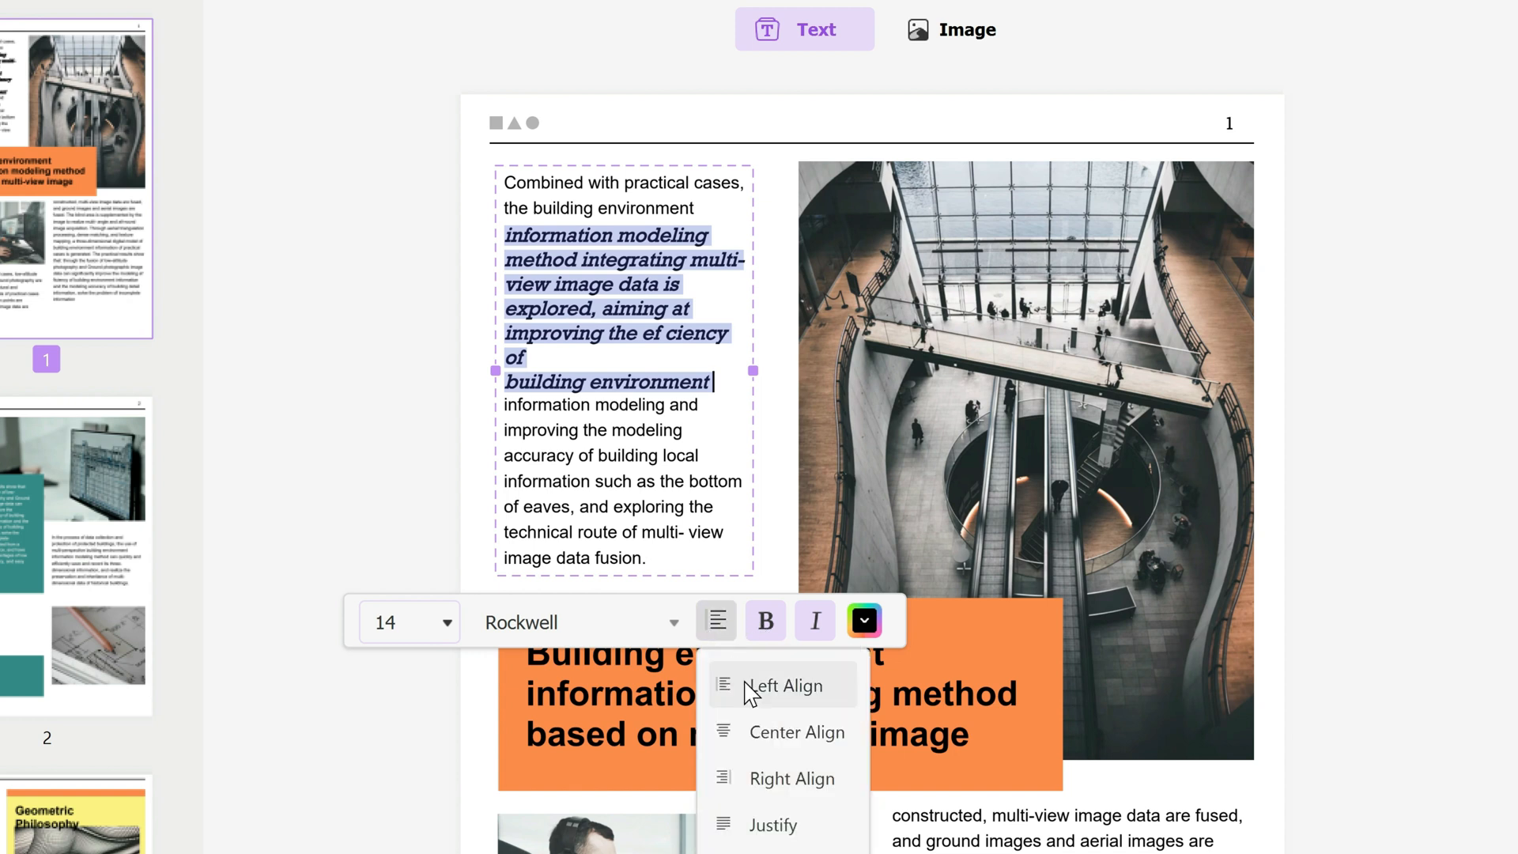
mouse_move(770, 732)
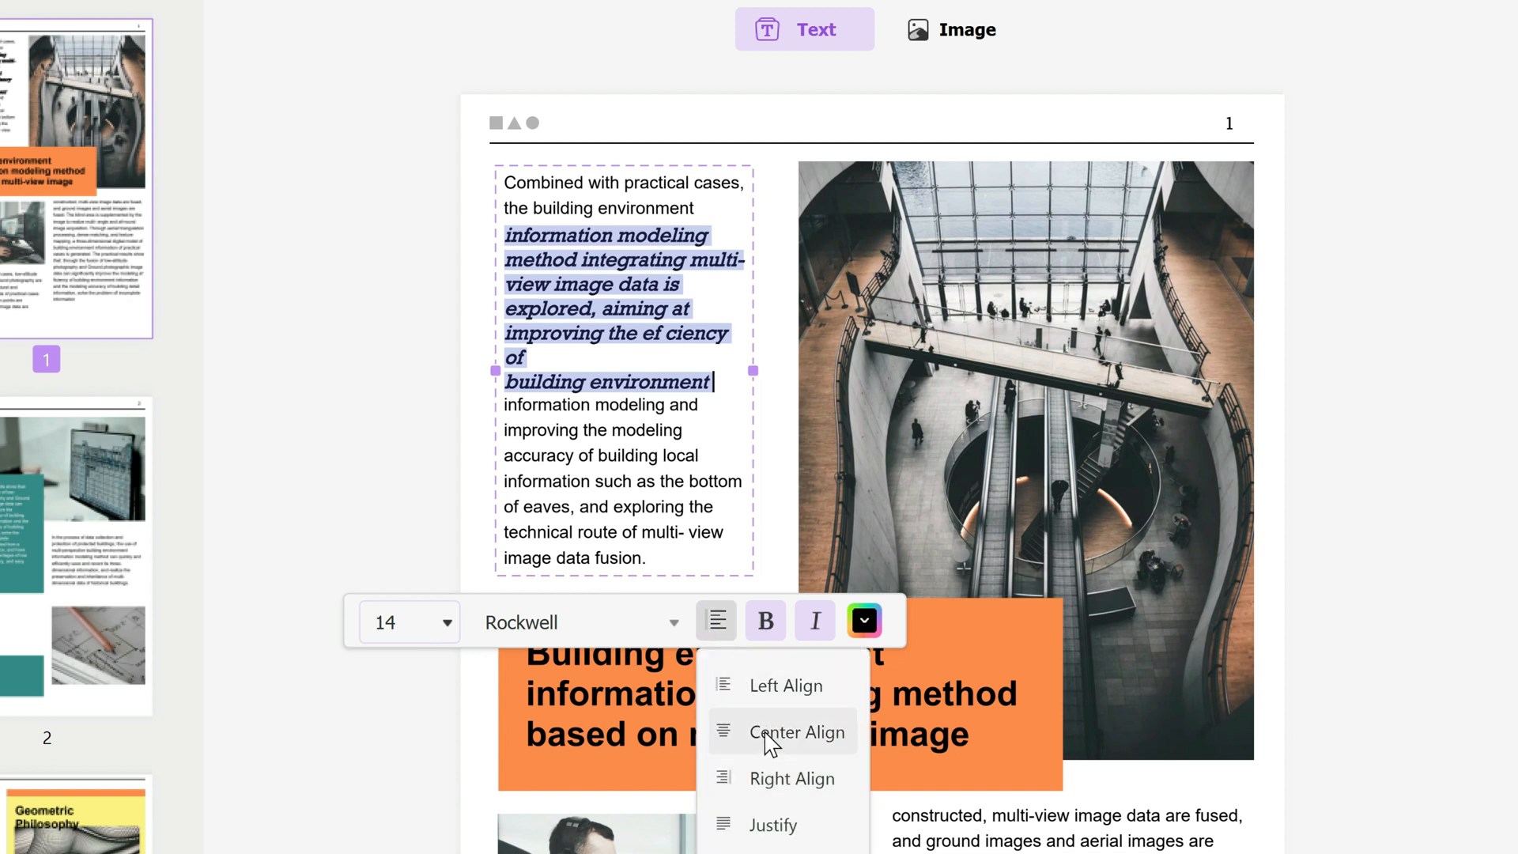
left_click(797, 732)
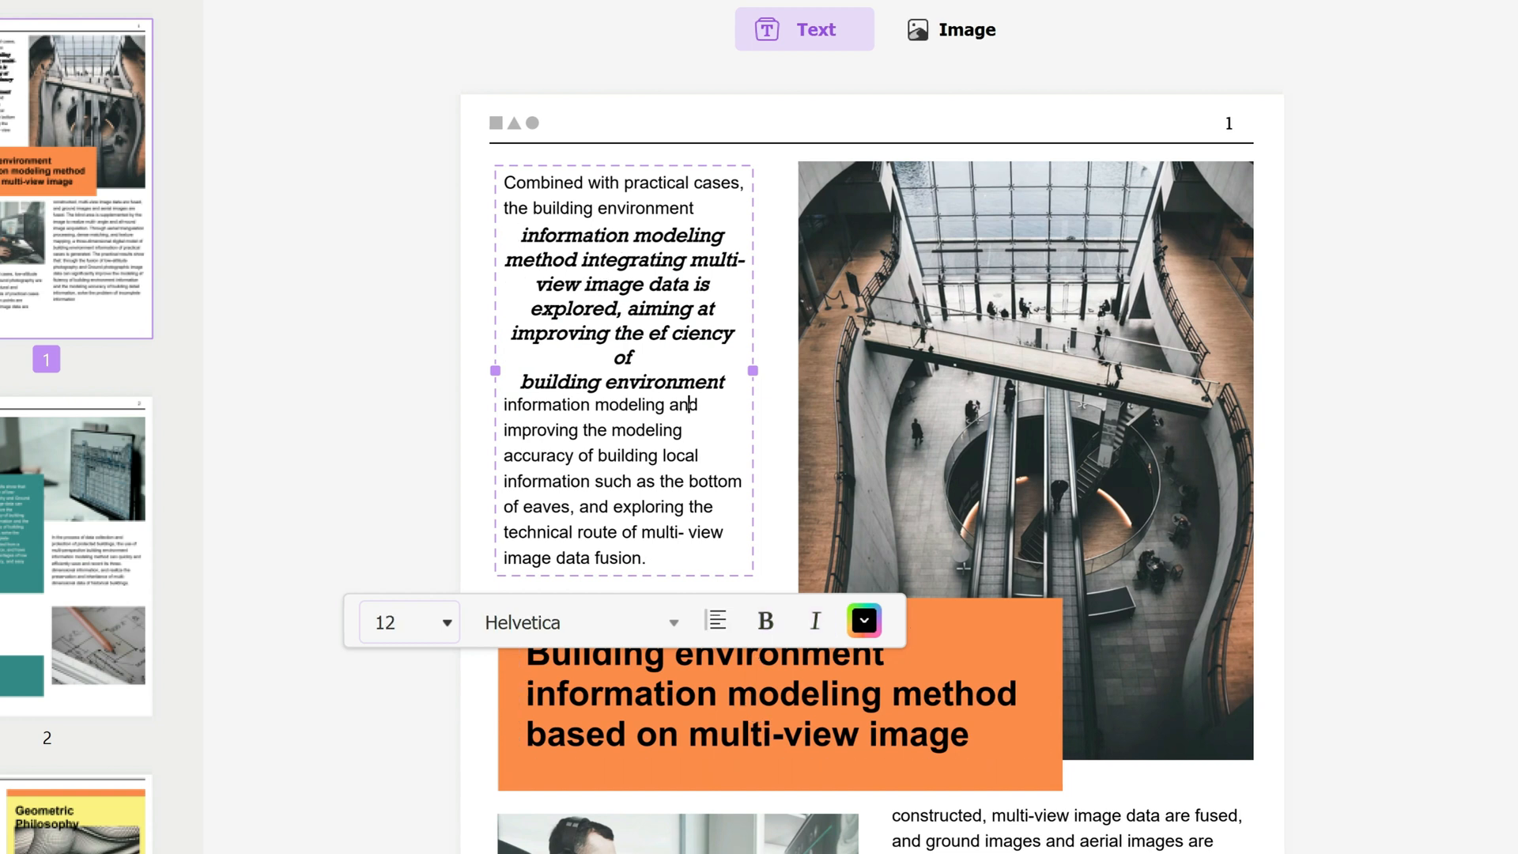
left_click_drag(521, 234, 721, 380)
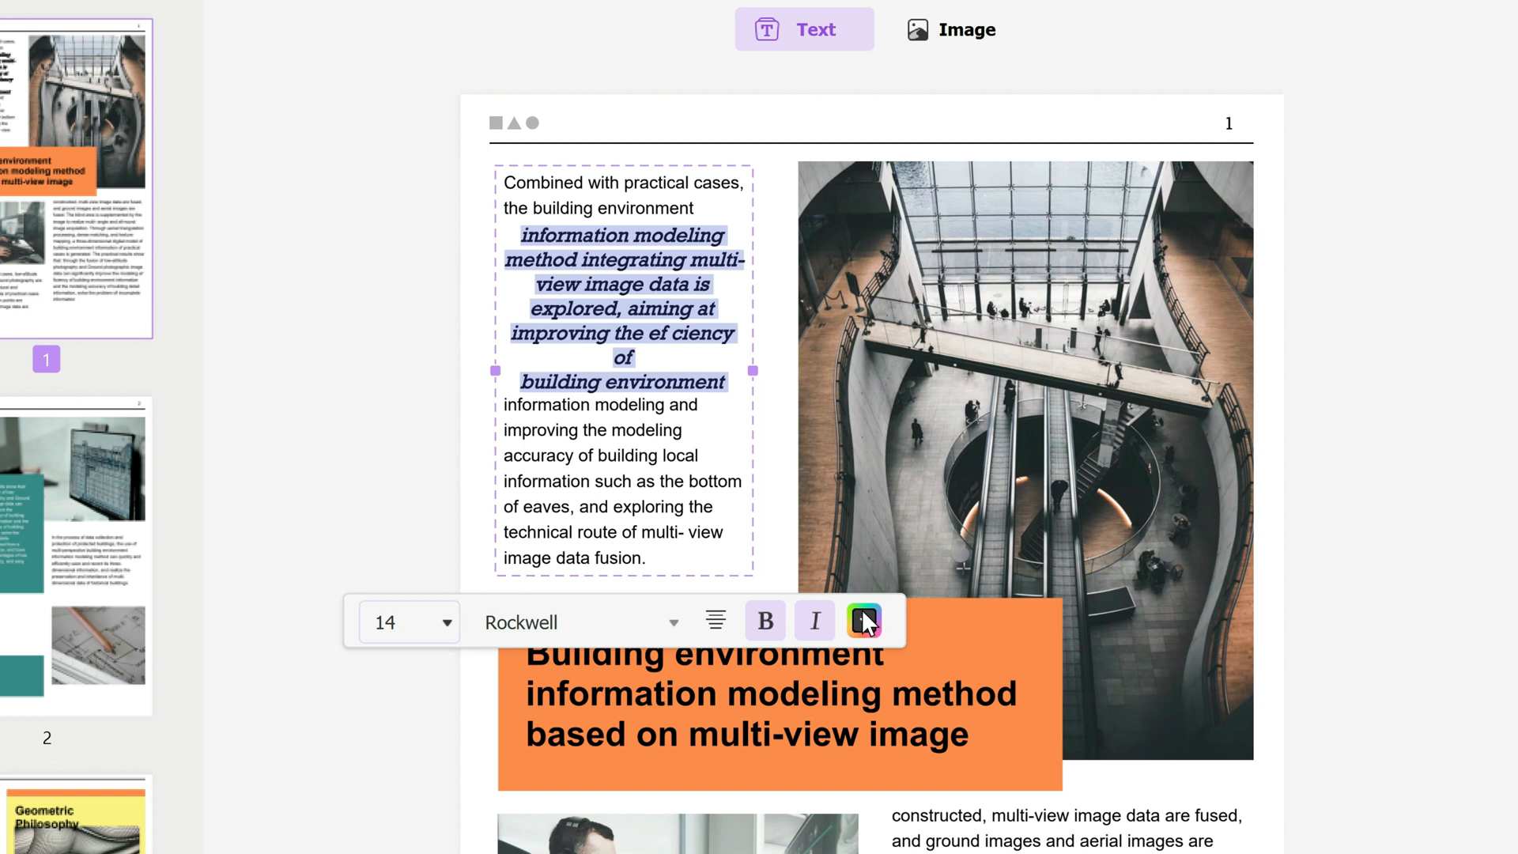
Step: Pick a red swatch from the text Color palette for the selected passage
left_click(863, 620)
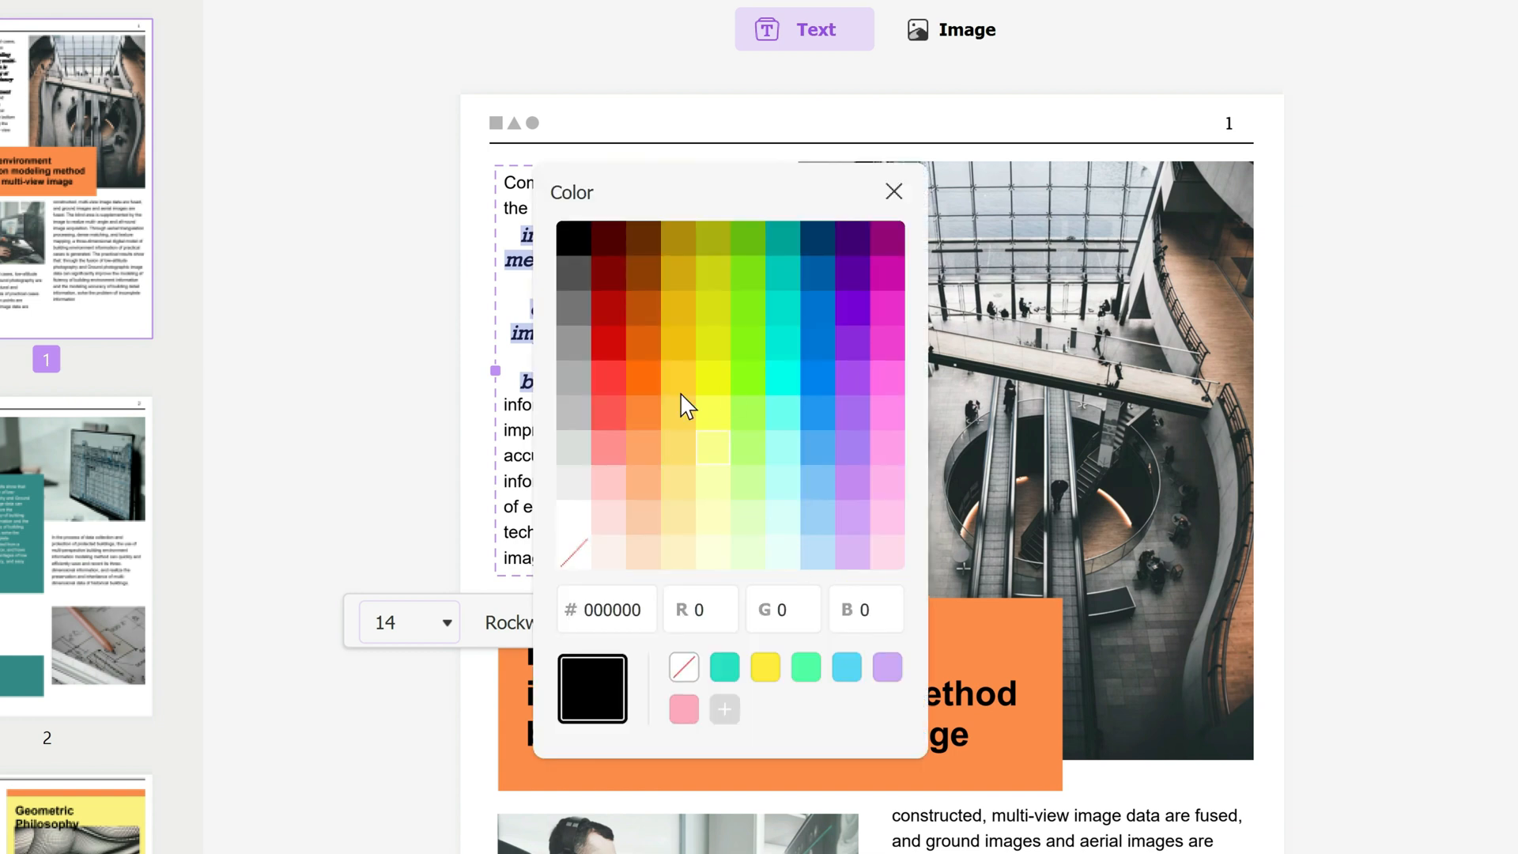
mouse_move(605, 648)
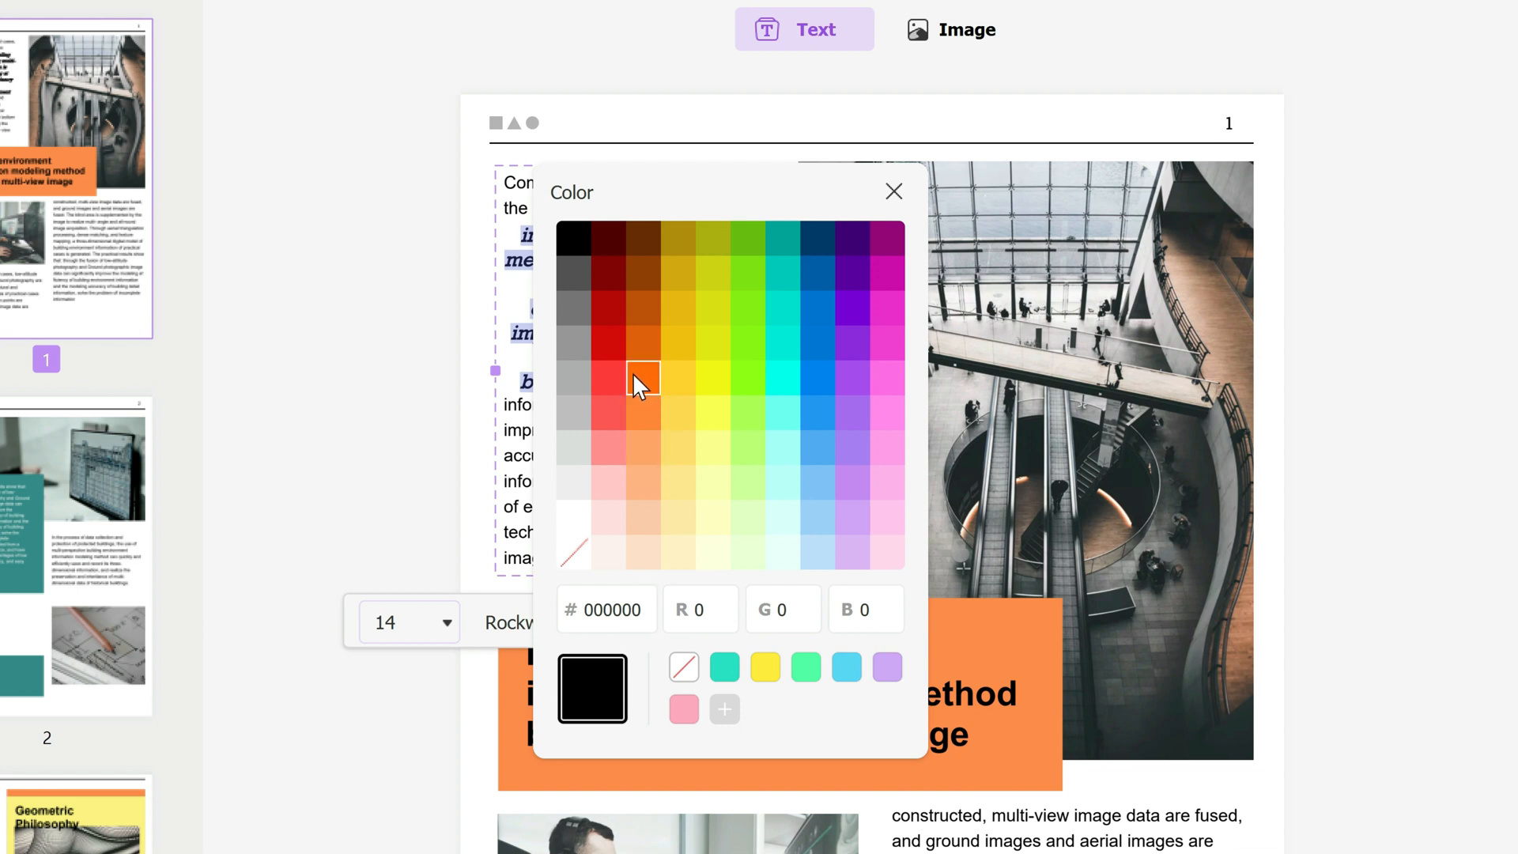
left_click(609, 383)
type("IMAG")
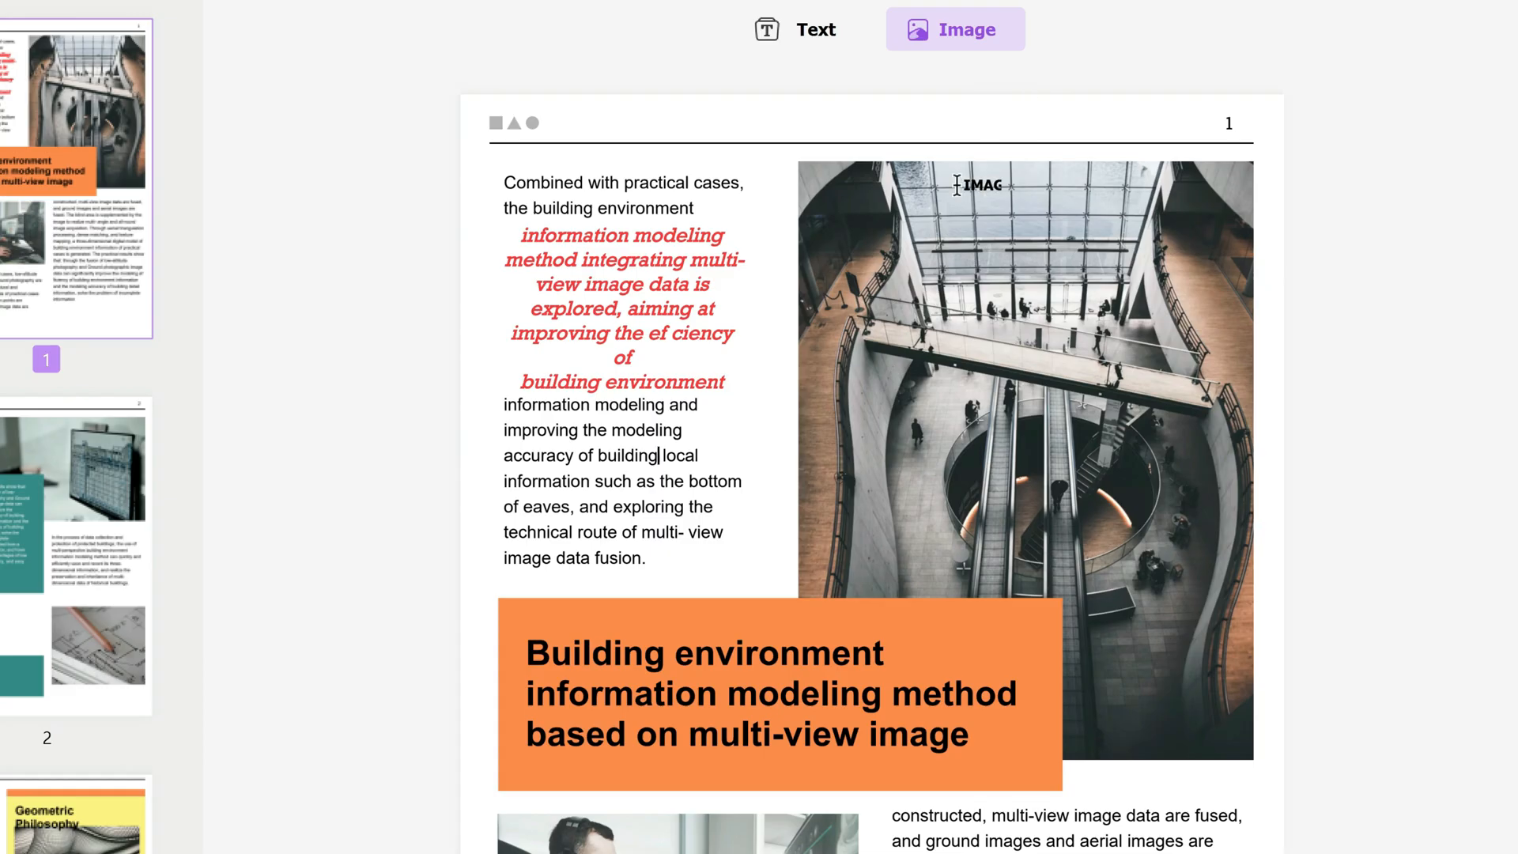
Step: Select the escalator photo, check its right-click options, and launch Replace Image
left_click(774, 692)
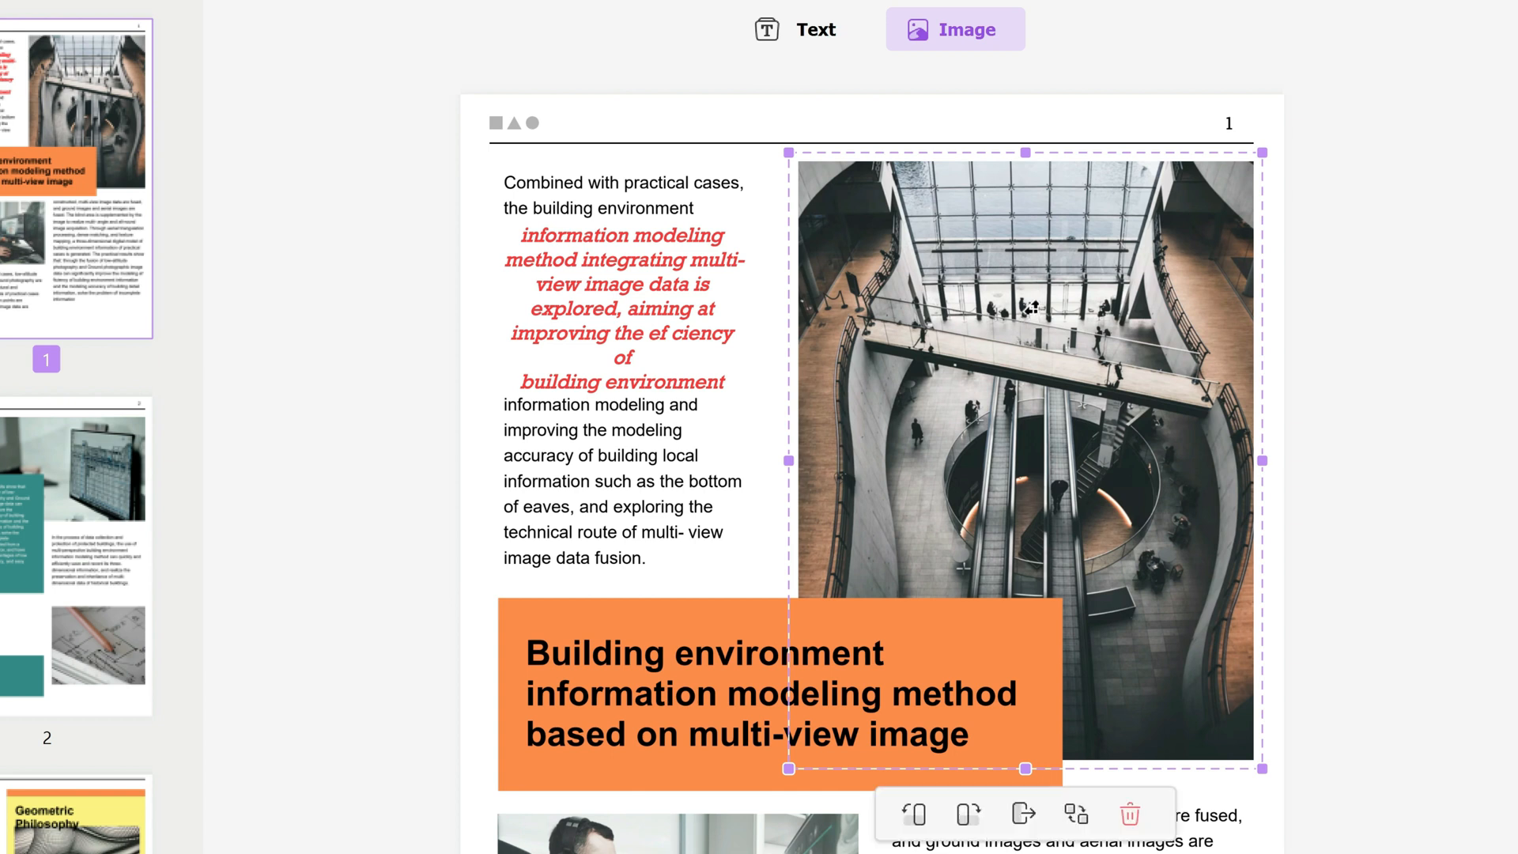
mouse_move(1010, 336)
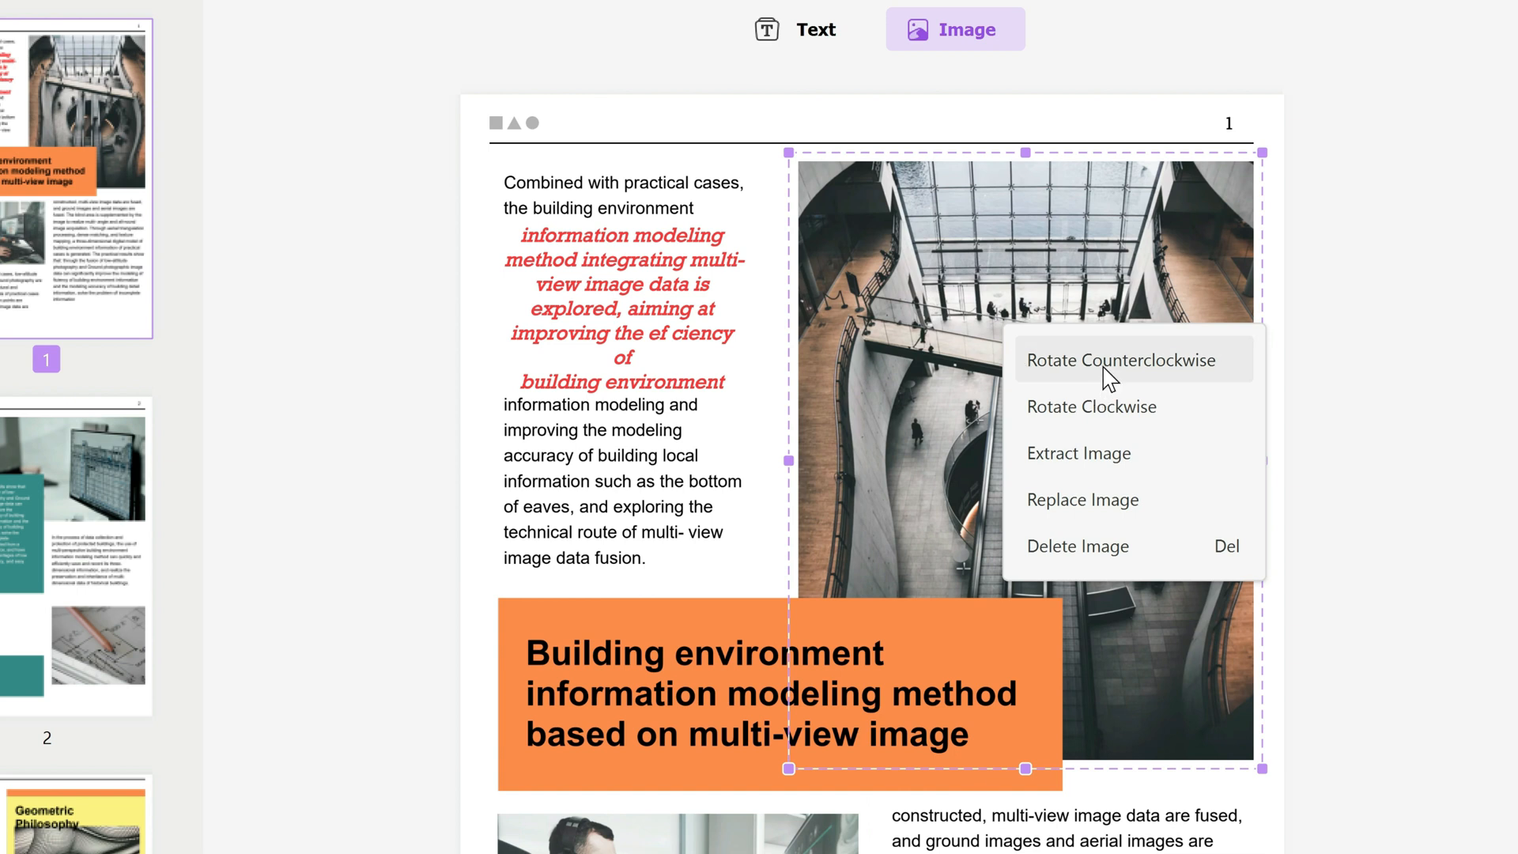
mouse_move(1090, 406)
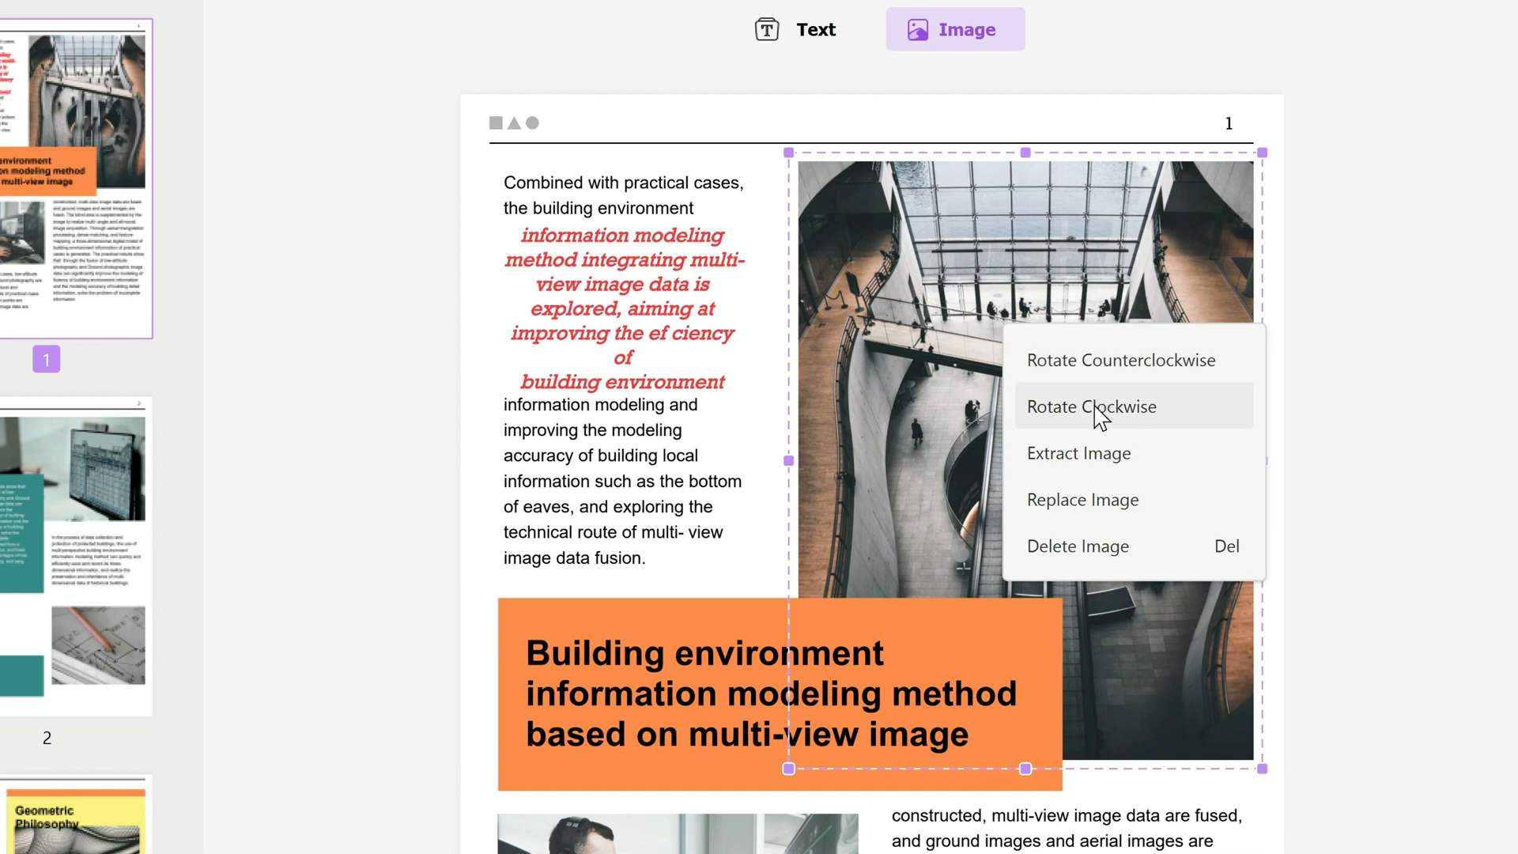
left_click(1091, 405)
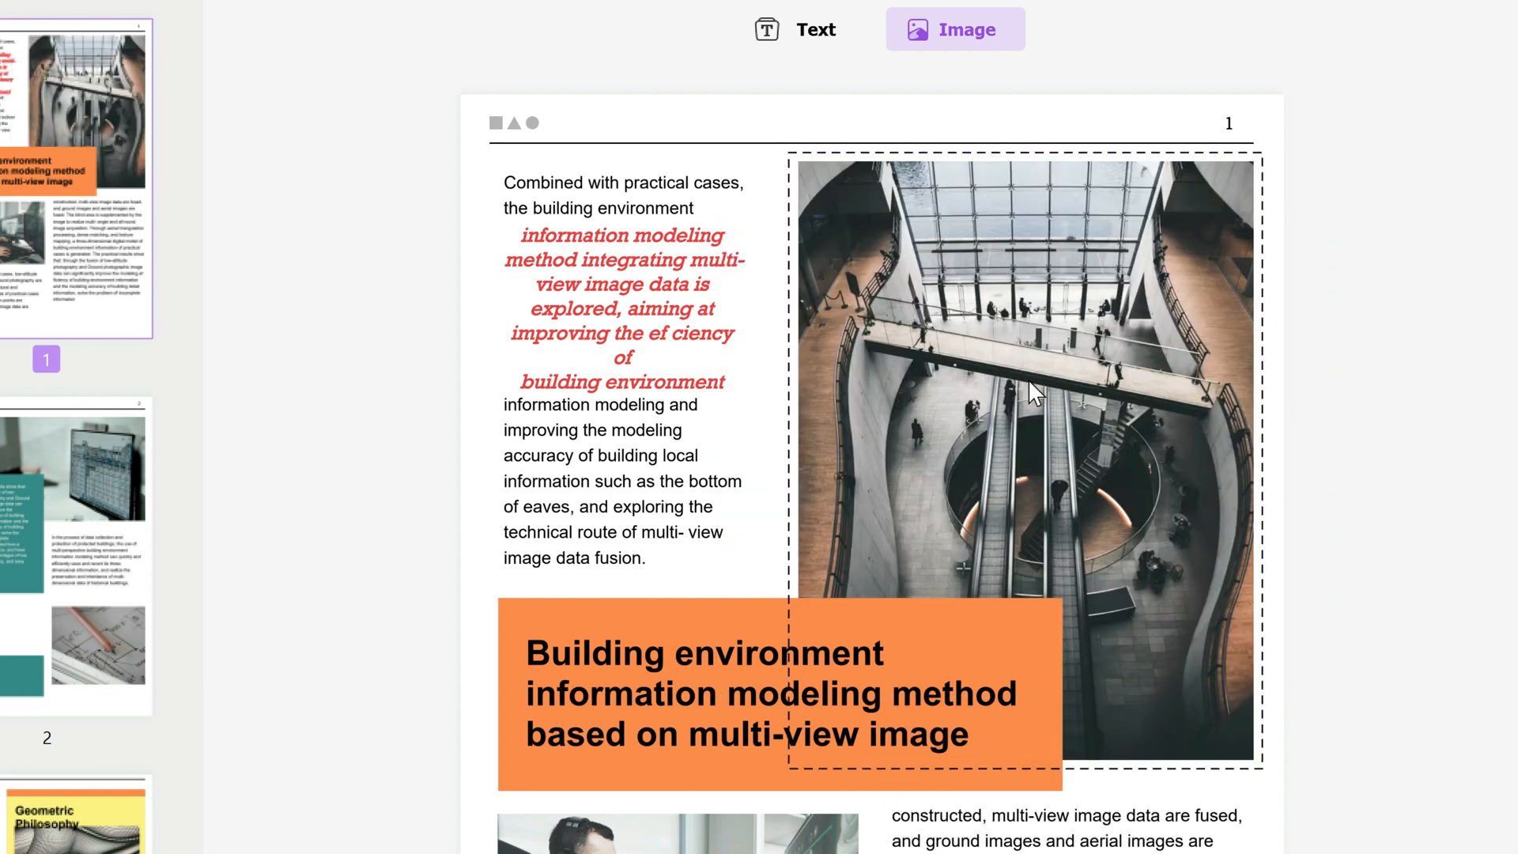
right_click(1026, 388)
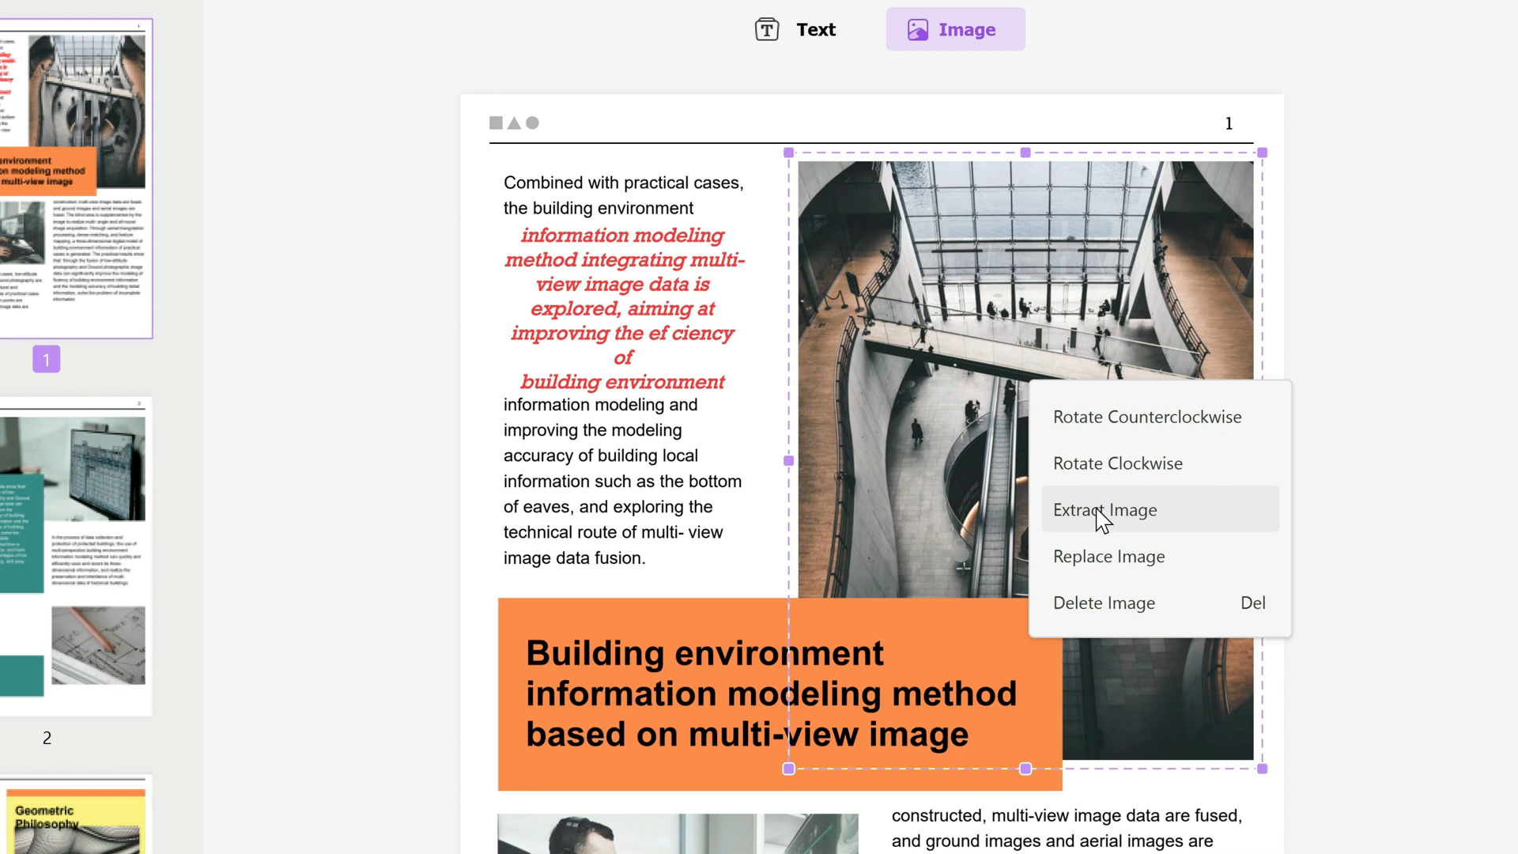
mouse_move(1137, 523)
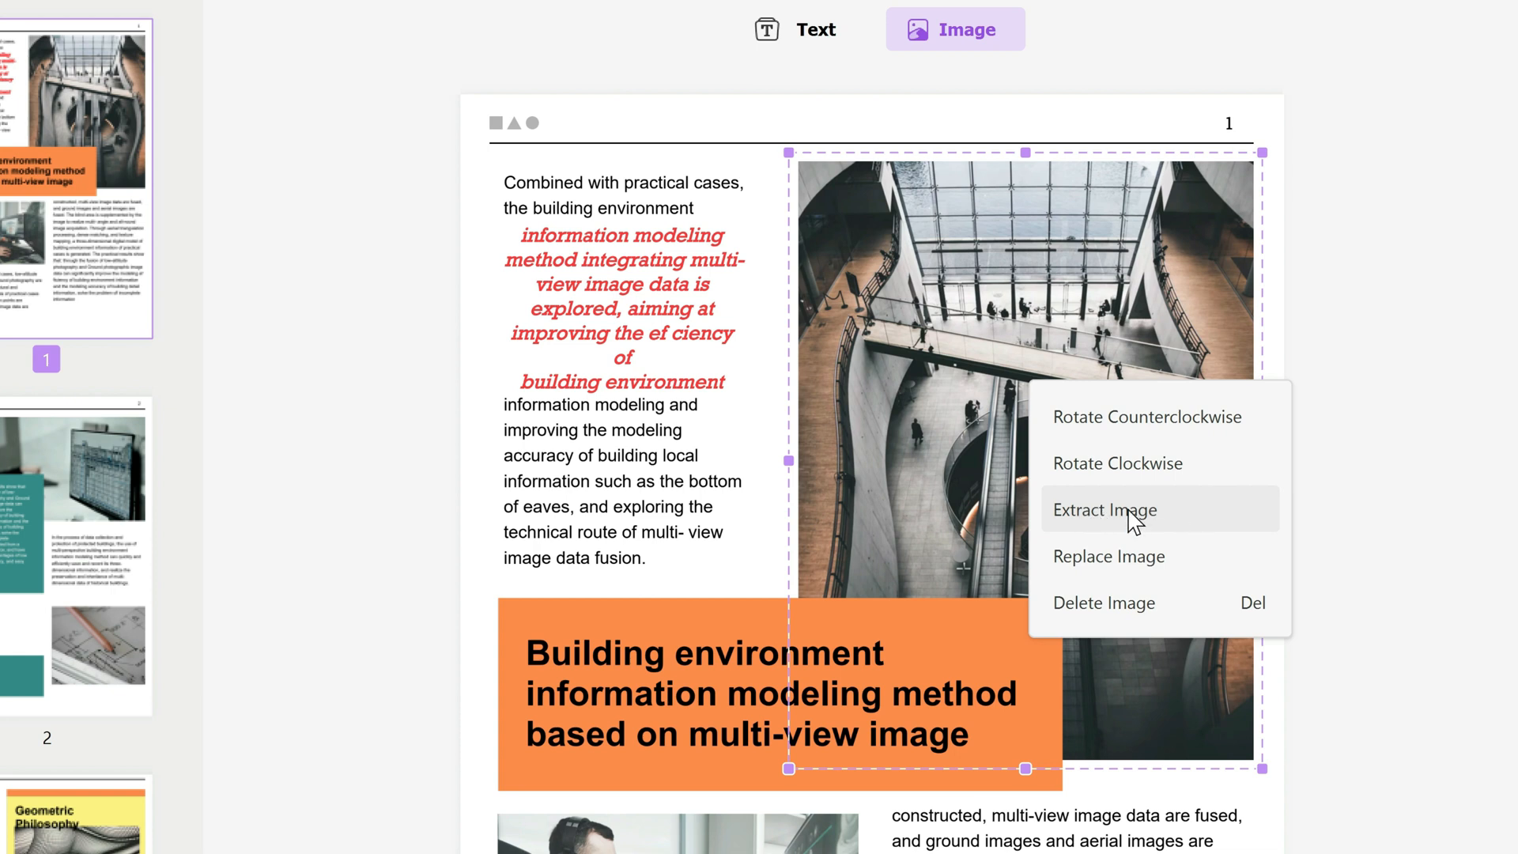
left_click(1103, 510)
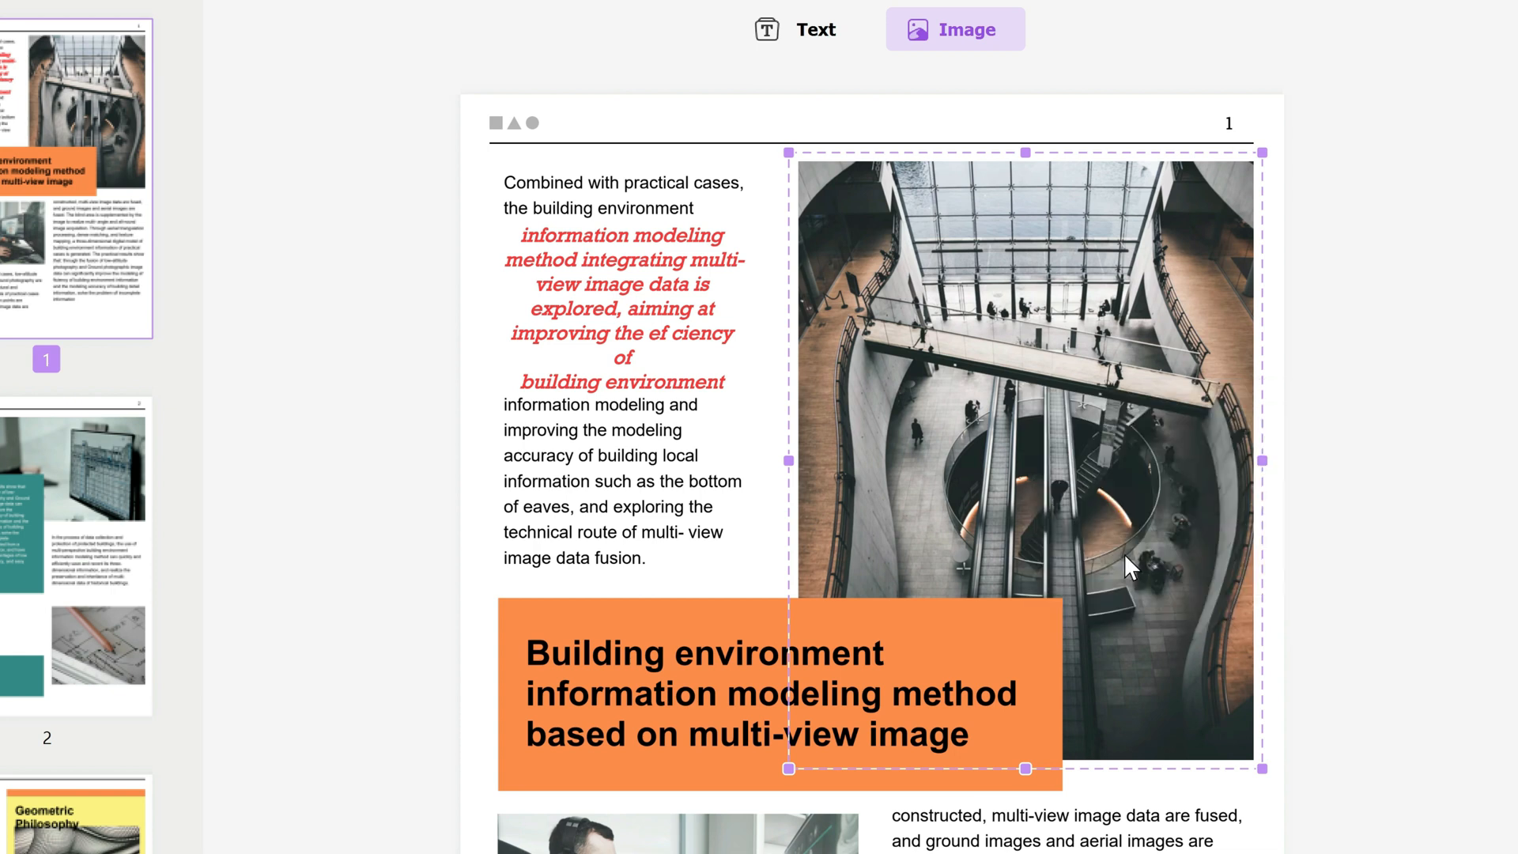
left_click(953, 30)
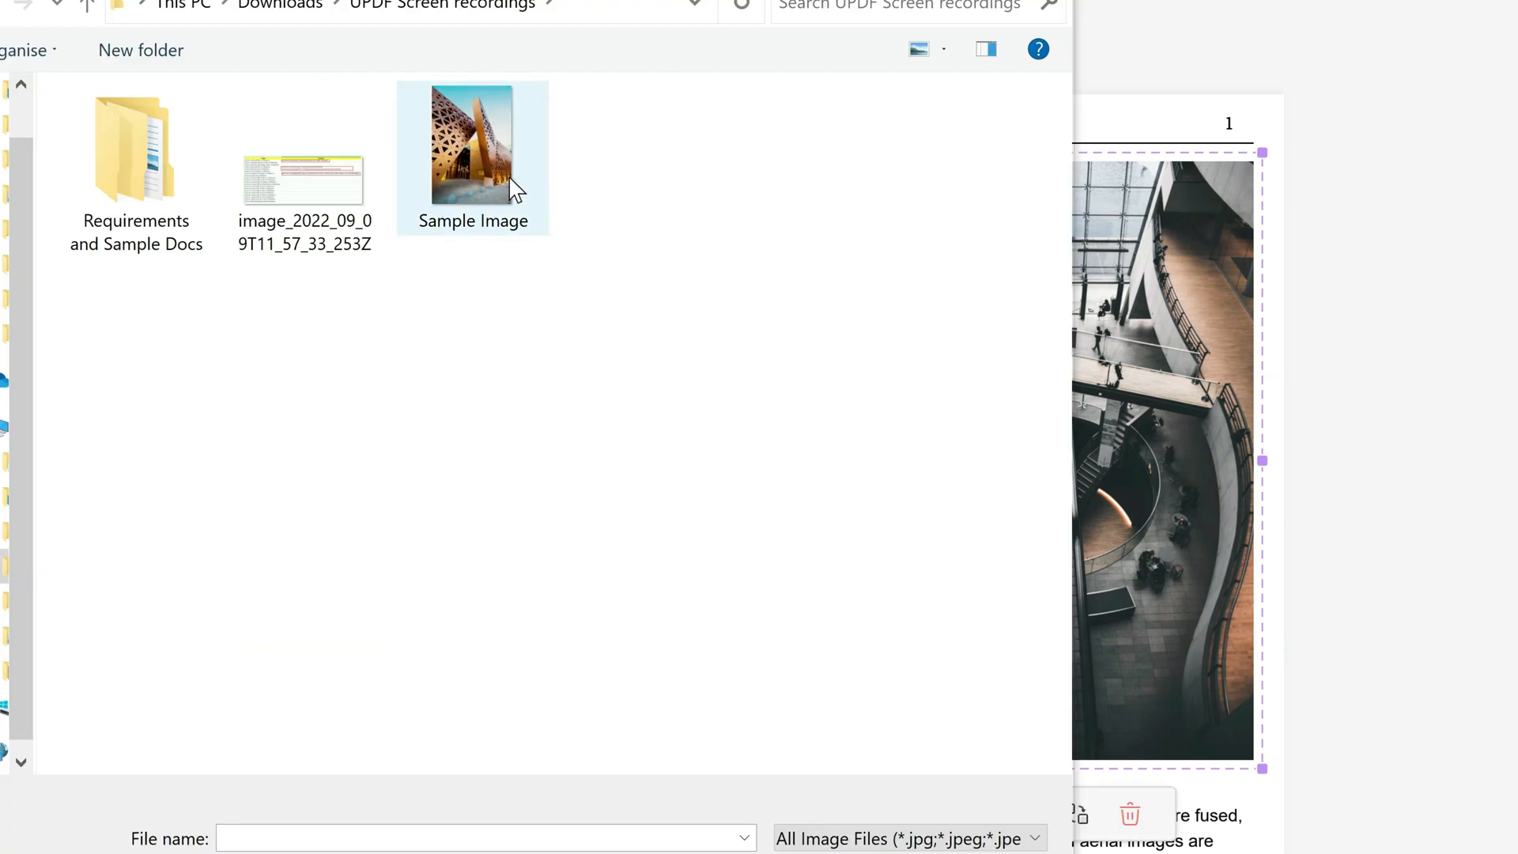
Step: Choose 'Sample Image' as the replacement photo and view the new image's options
double_click(474, 142)
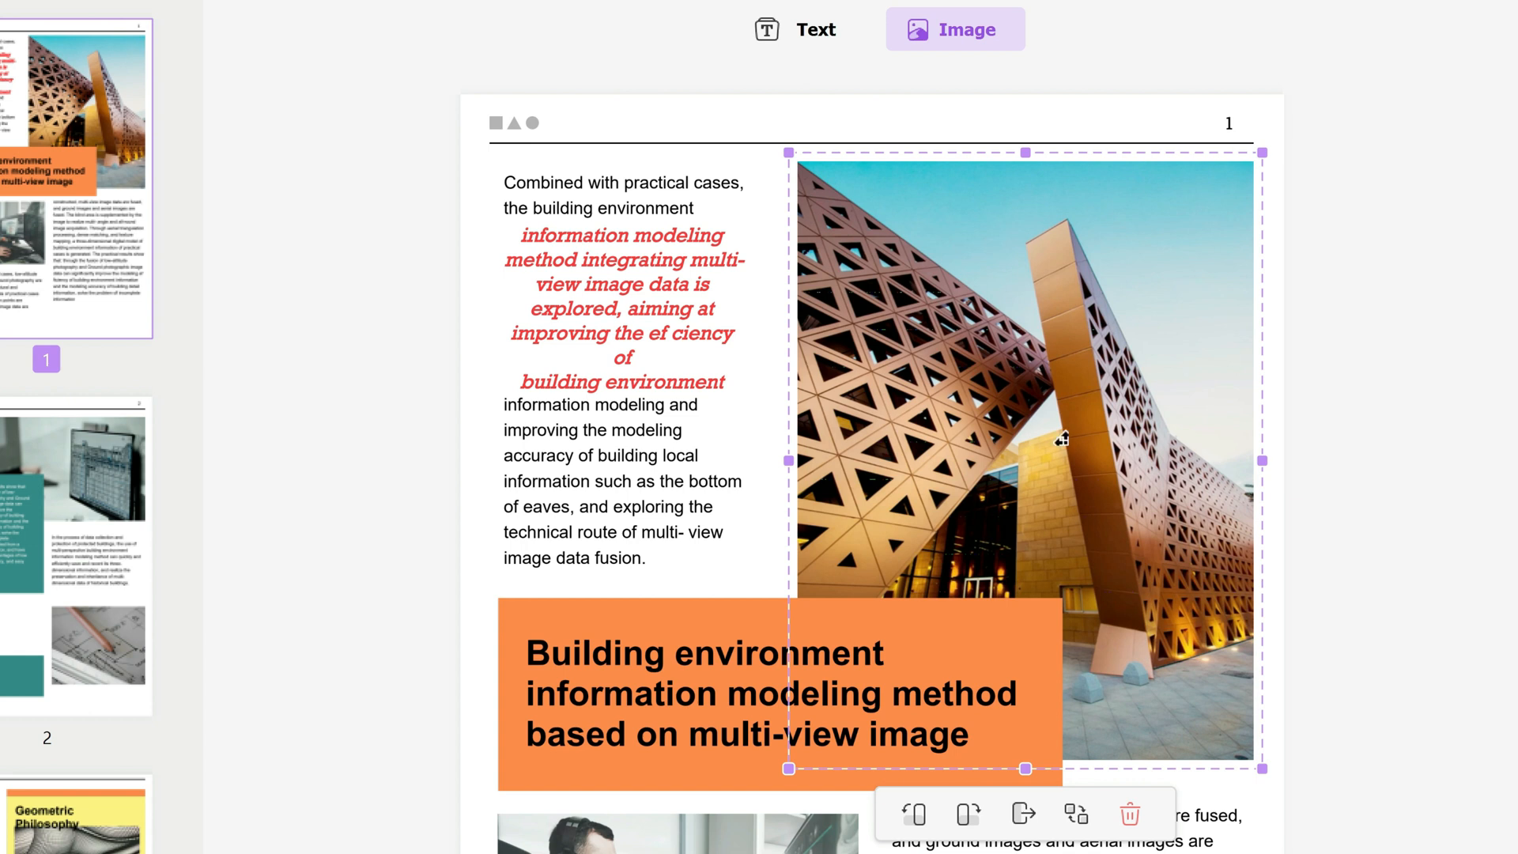
right_click(1061, 439)
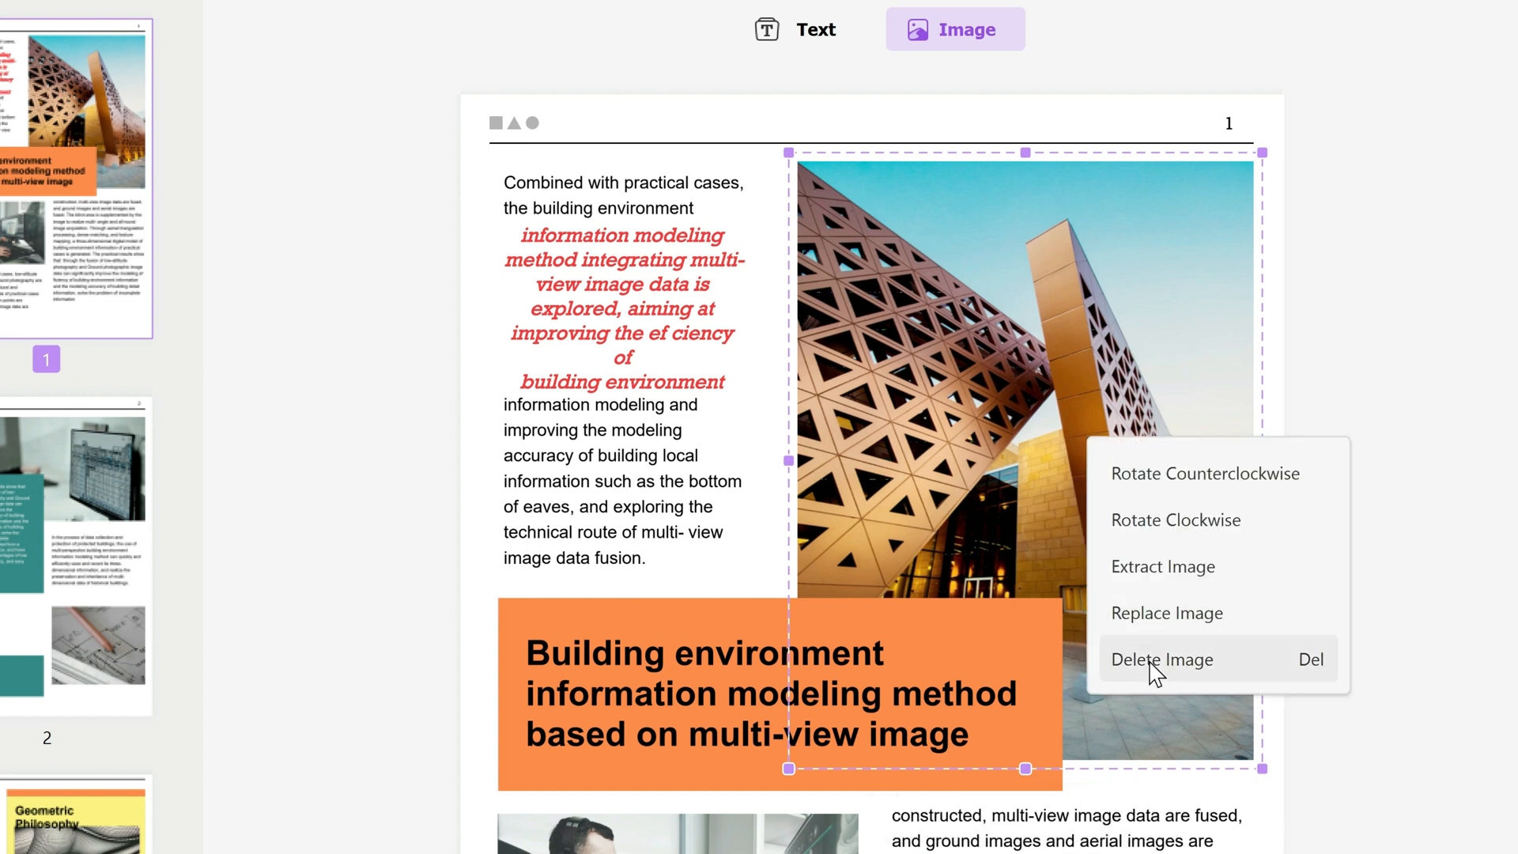